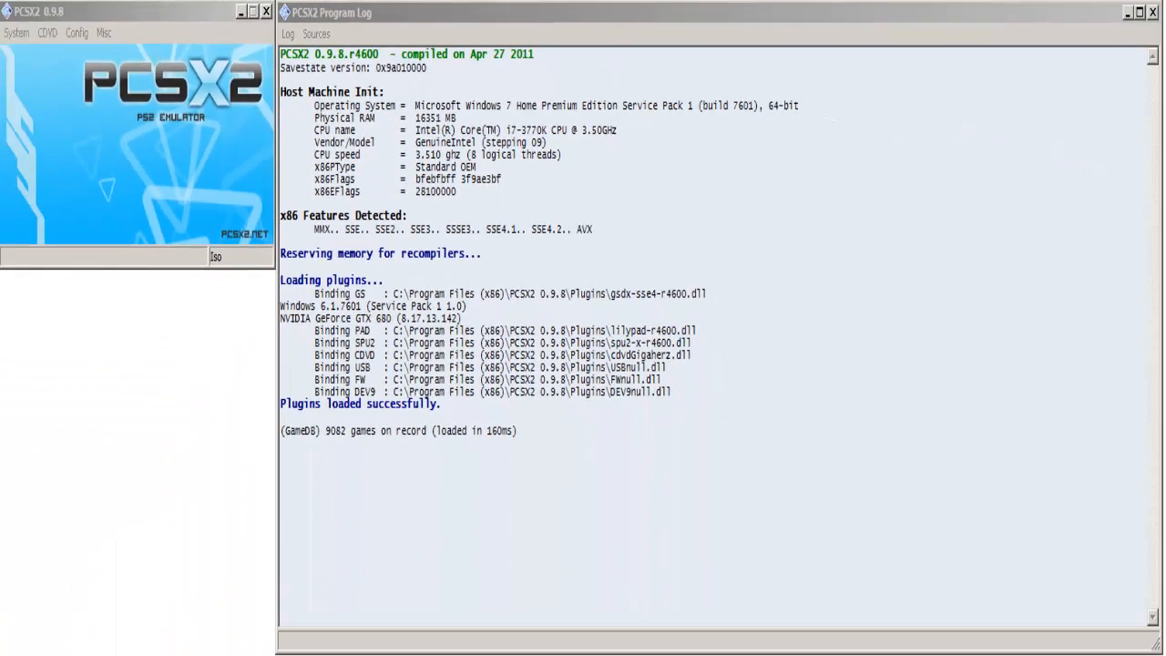
Open the Emulation Settings window from the Config menu.
left_click(77, 33)
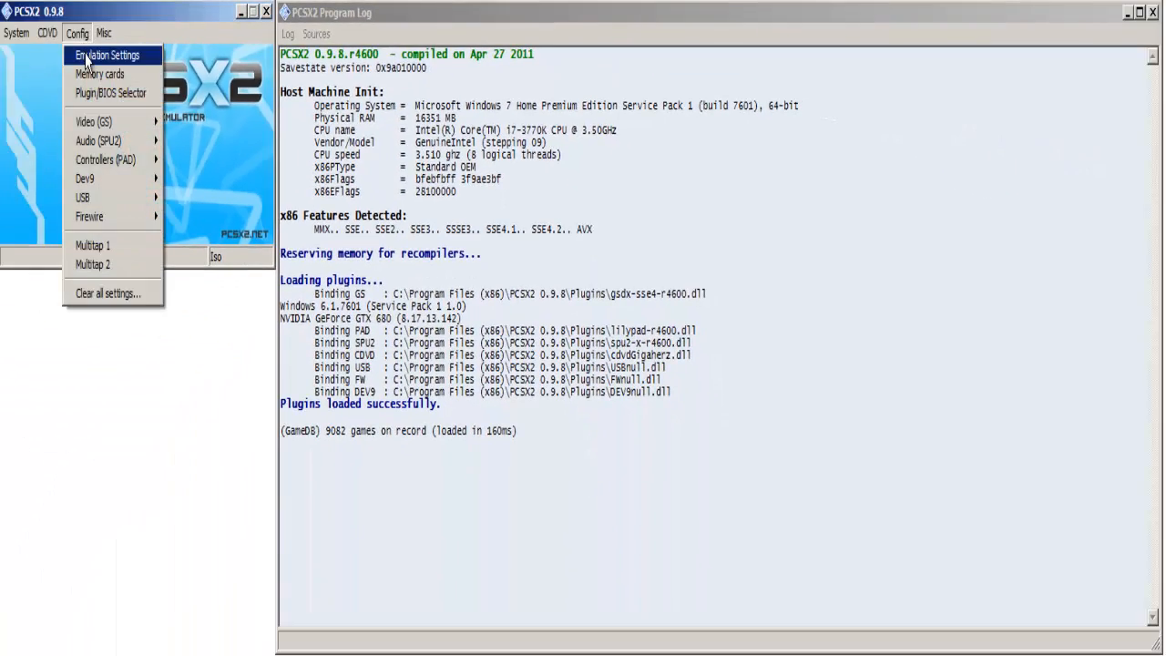
left_click(105, 55)
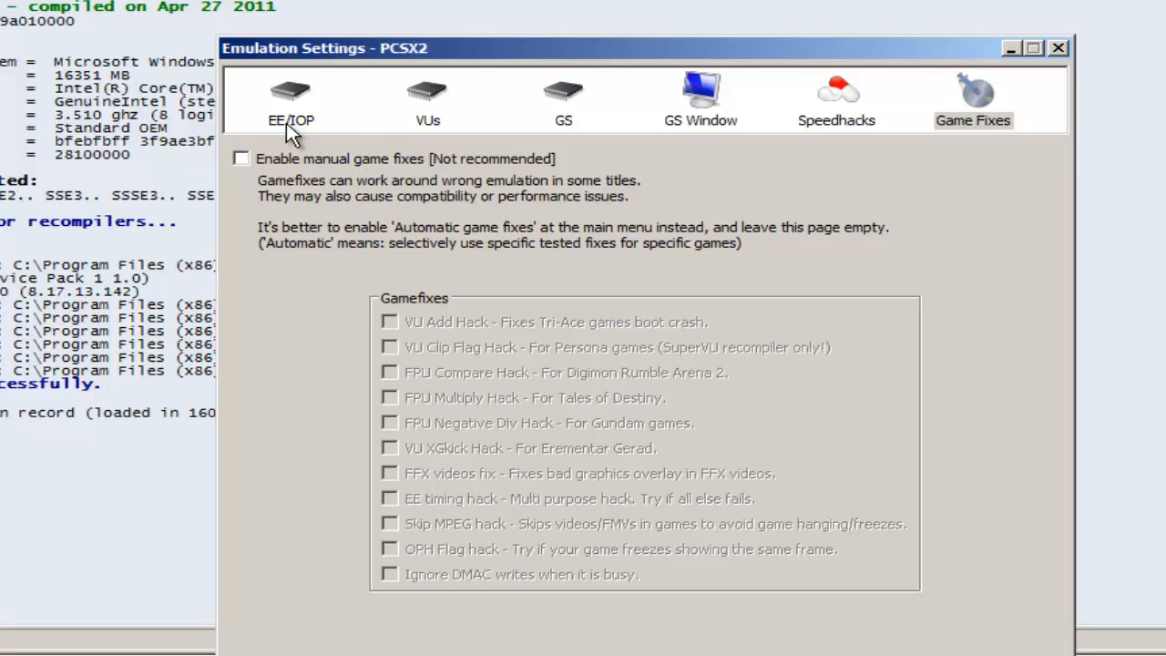
Show the EE/IOP page with Recompiler selected for EmotionEngine and IOP.
left_click(291, 100)
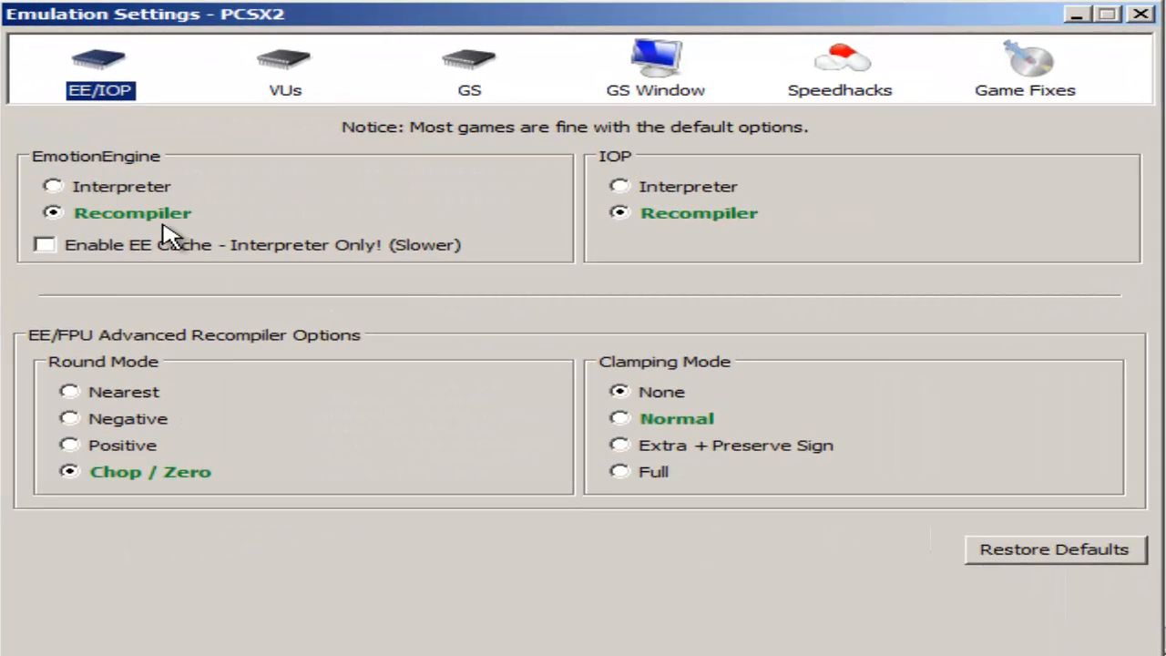
mouse_move(684, 252)
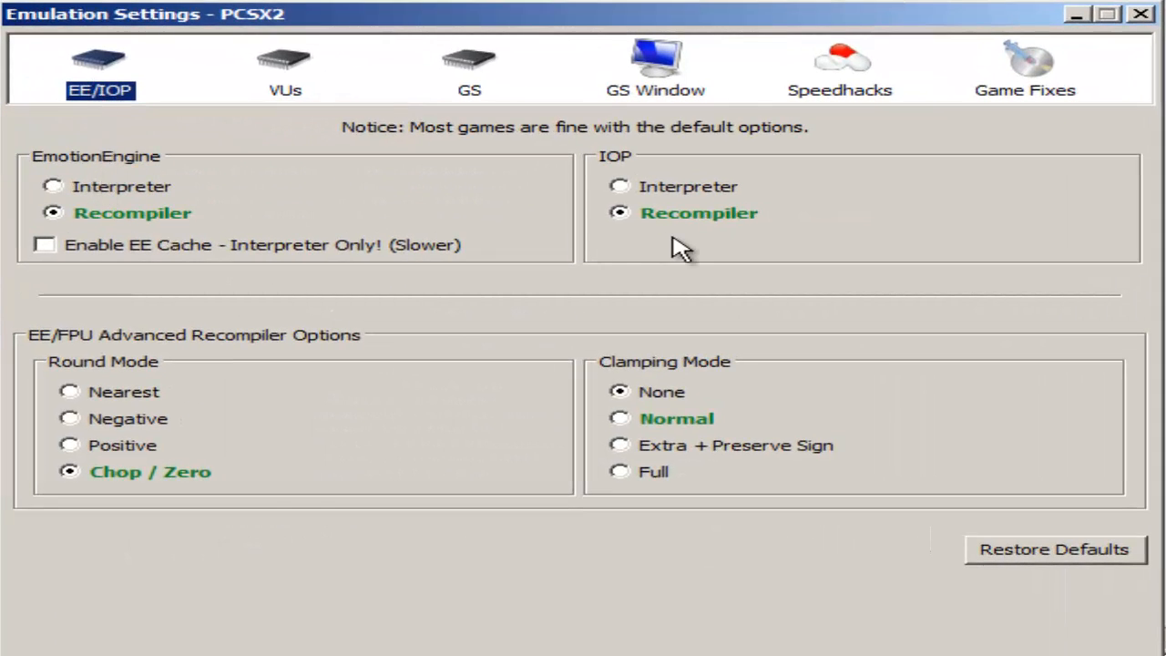
mouse_move(600, 372)
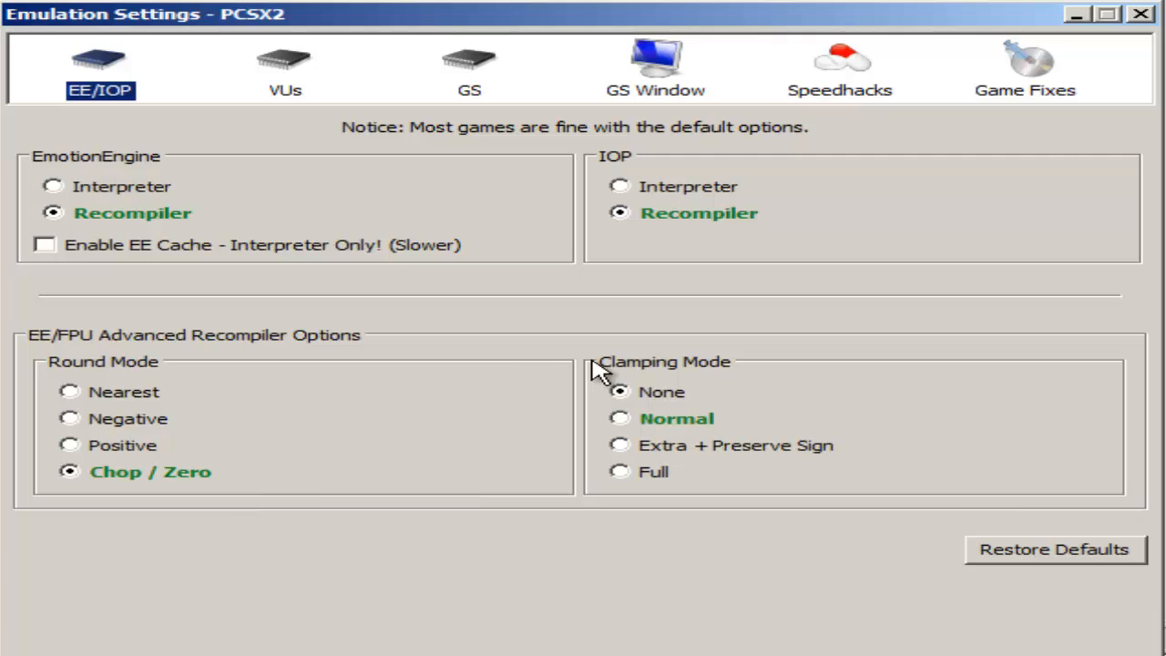
mouse_move(634, 383)
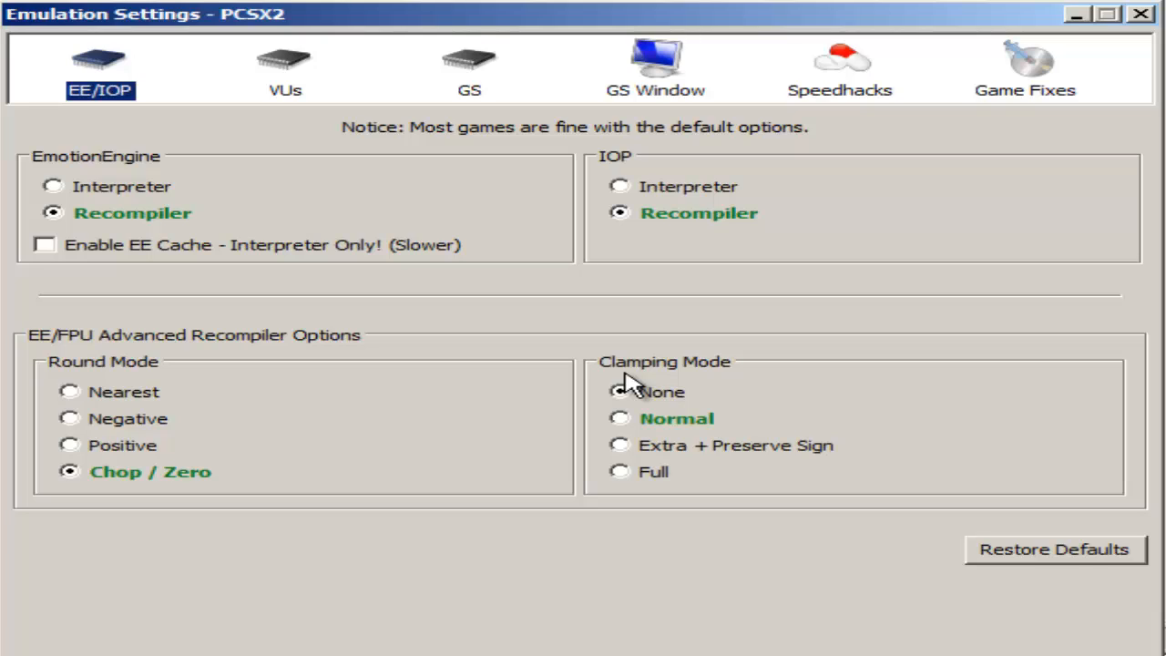
Show the VUs page with microVU Recompiler for VU0 and VU1.
left_click(284, 70)
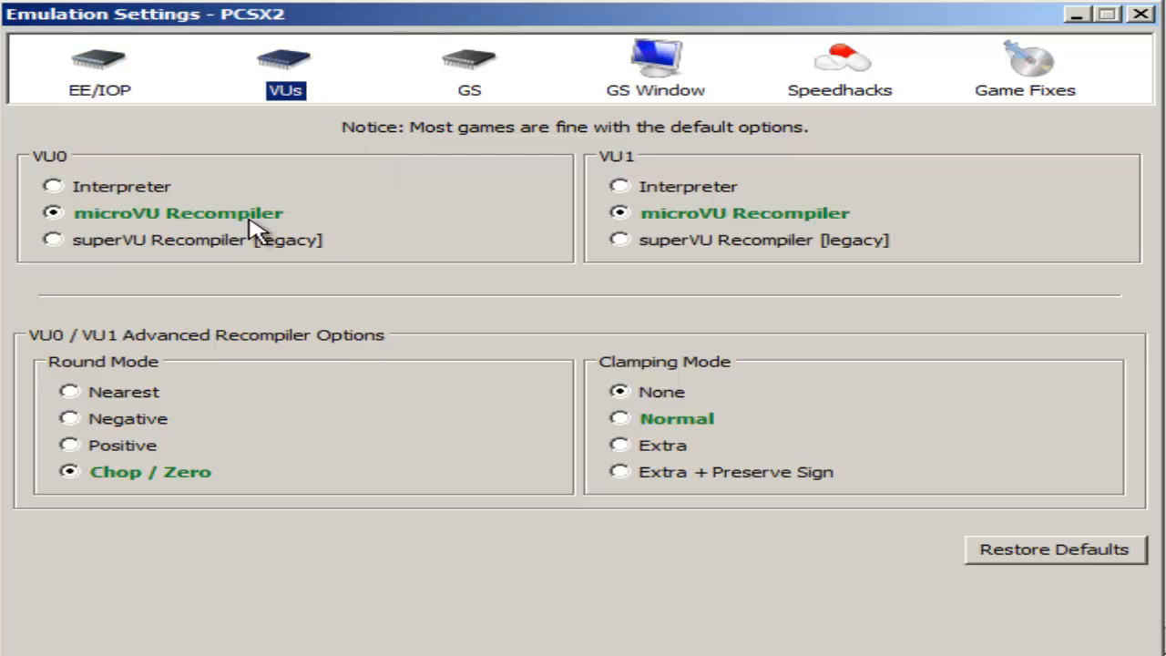
mouse_move(656, 246)
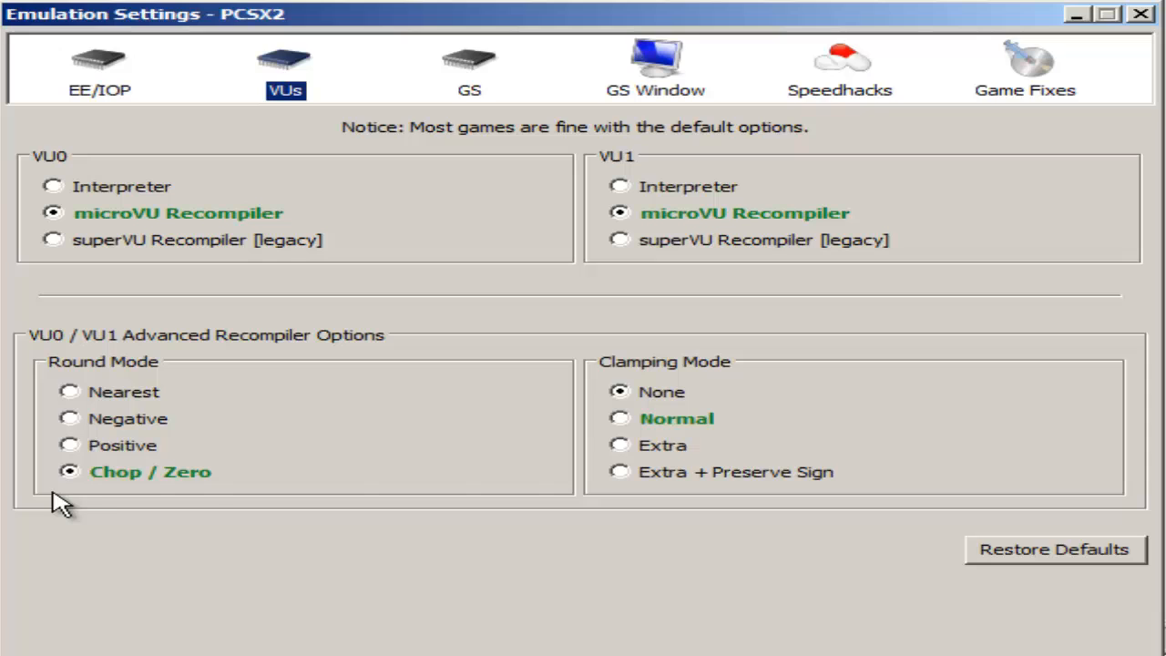
mouse_move(464, 48)
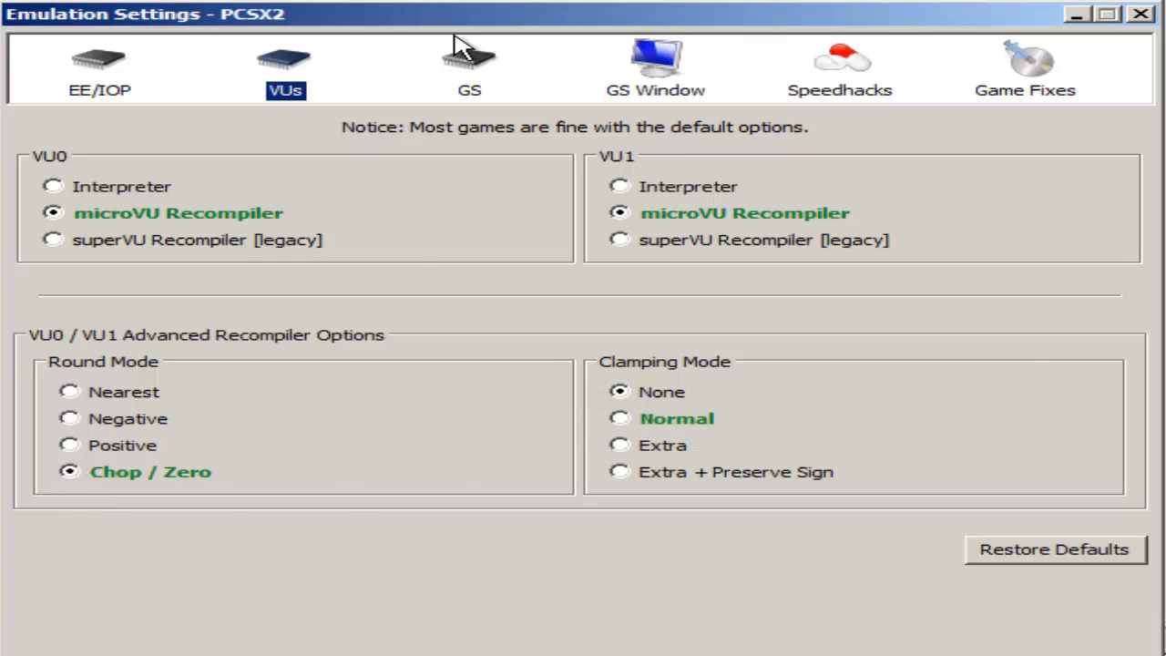
Show the GS page with framelimiting at 100% and frame skipping disabled.
left_click(470, 70)
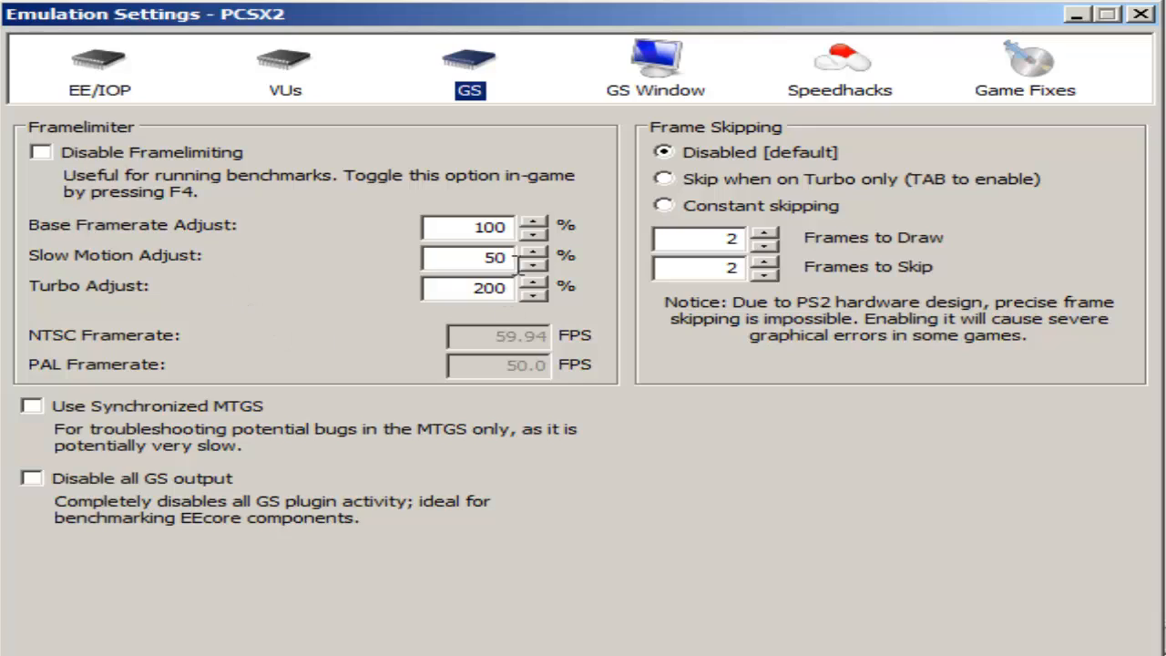
mouse_move(653, 168)
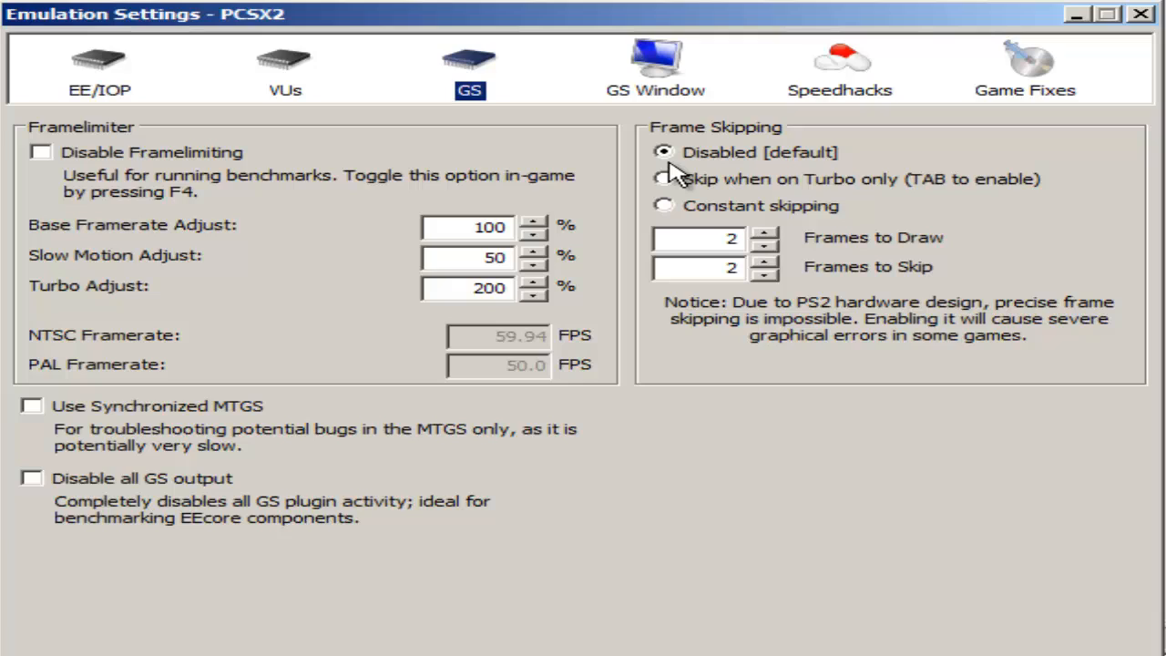
mouse_move(645, 153)
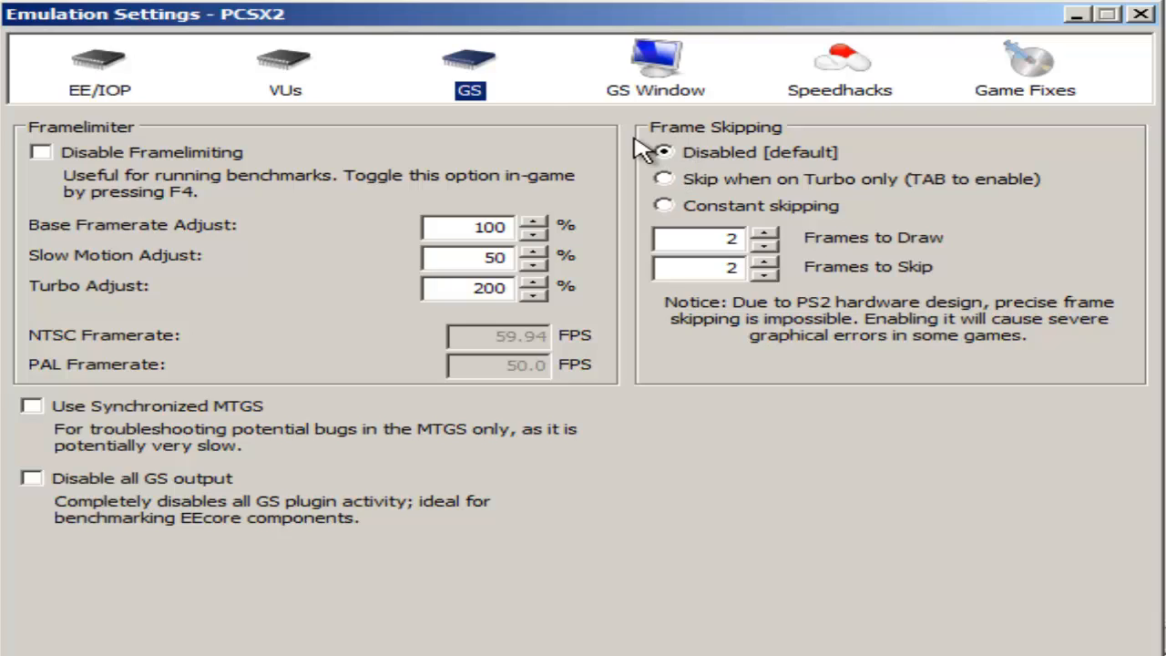
mouse_move(793, 197)
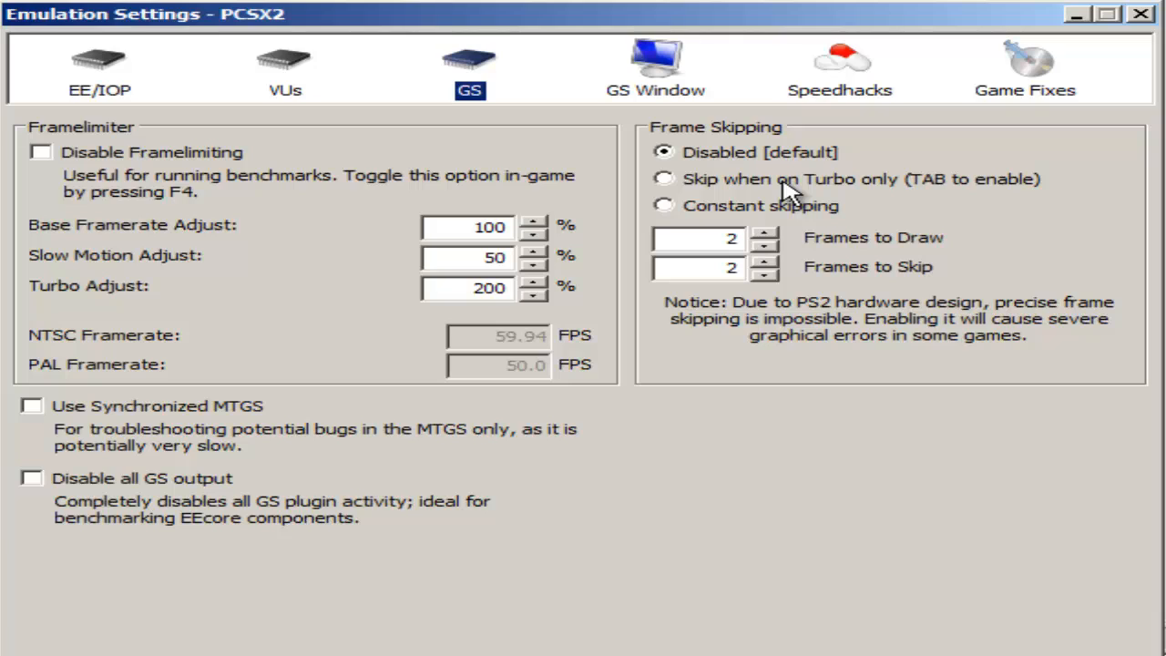
mouse_move(775, 173)
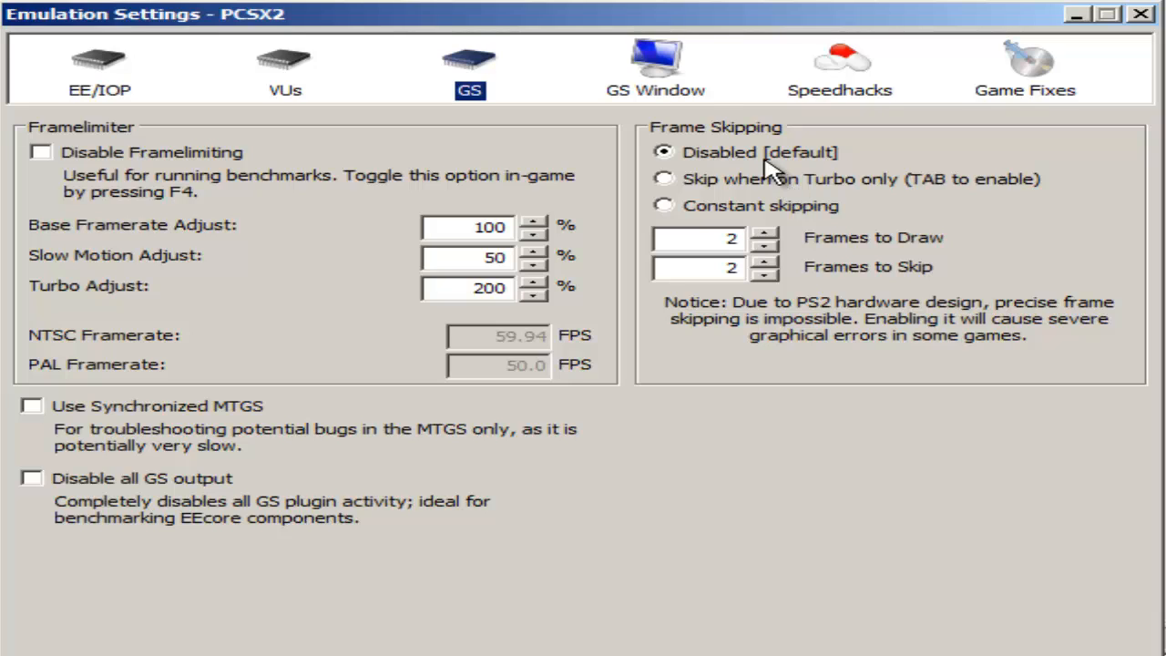
Review GS Window settings: Fit to Window/Screen aspect, 1296×829 size, zoom 100.
left_click(657, 70)
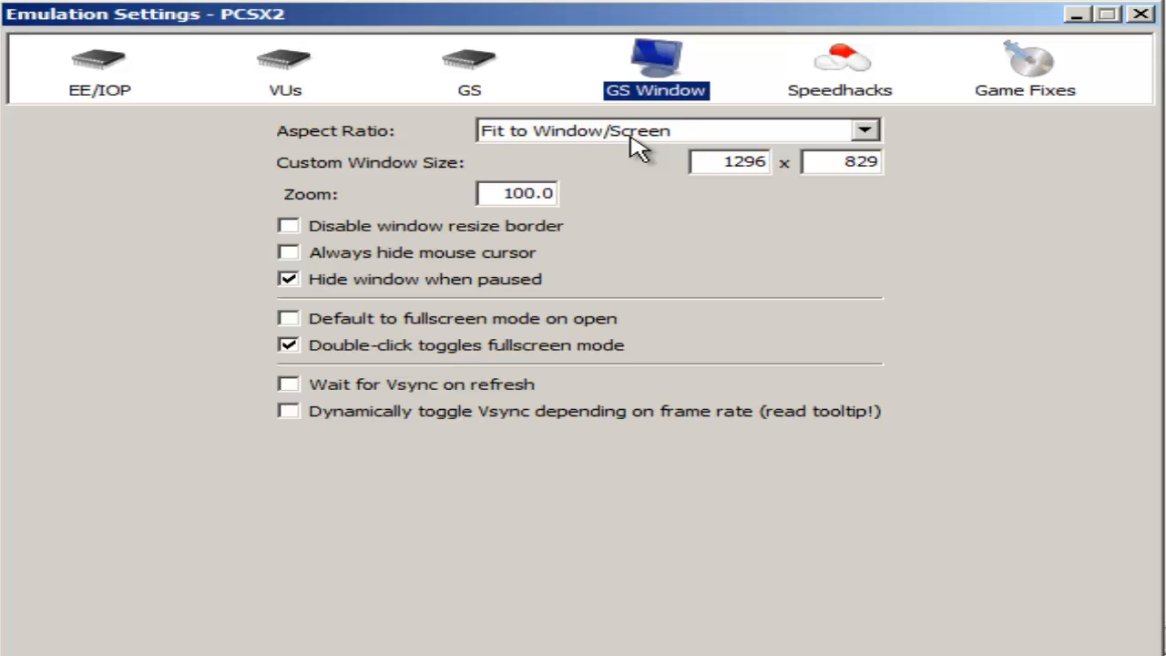
mouse_move(580, 153)
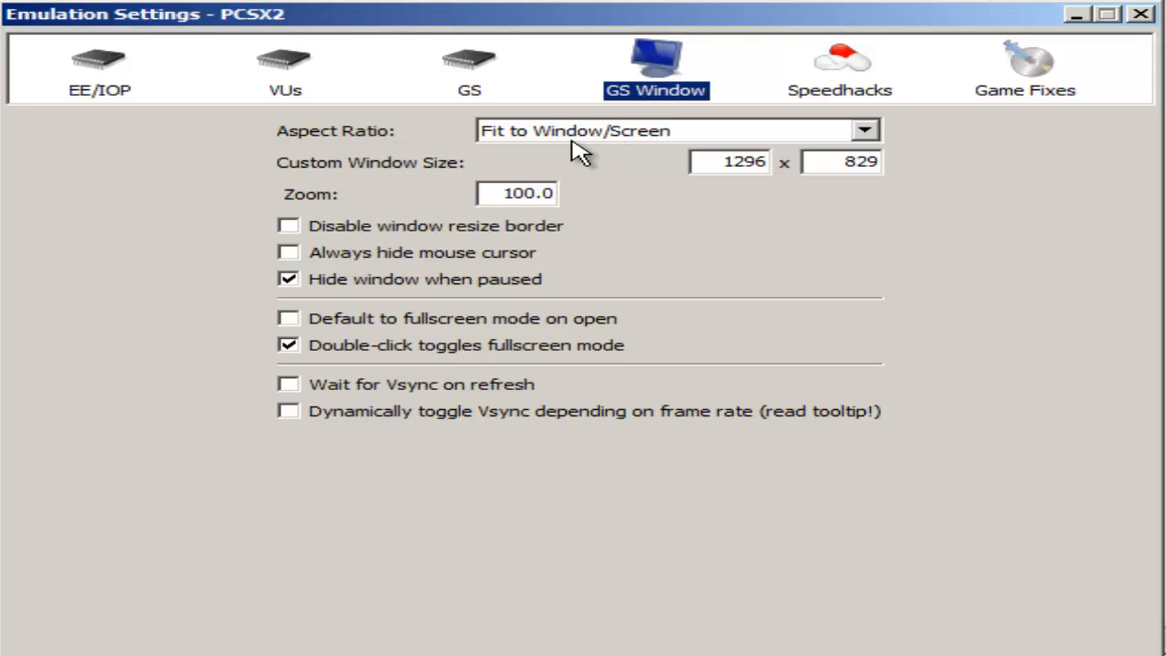
left_click(864, 131)
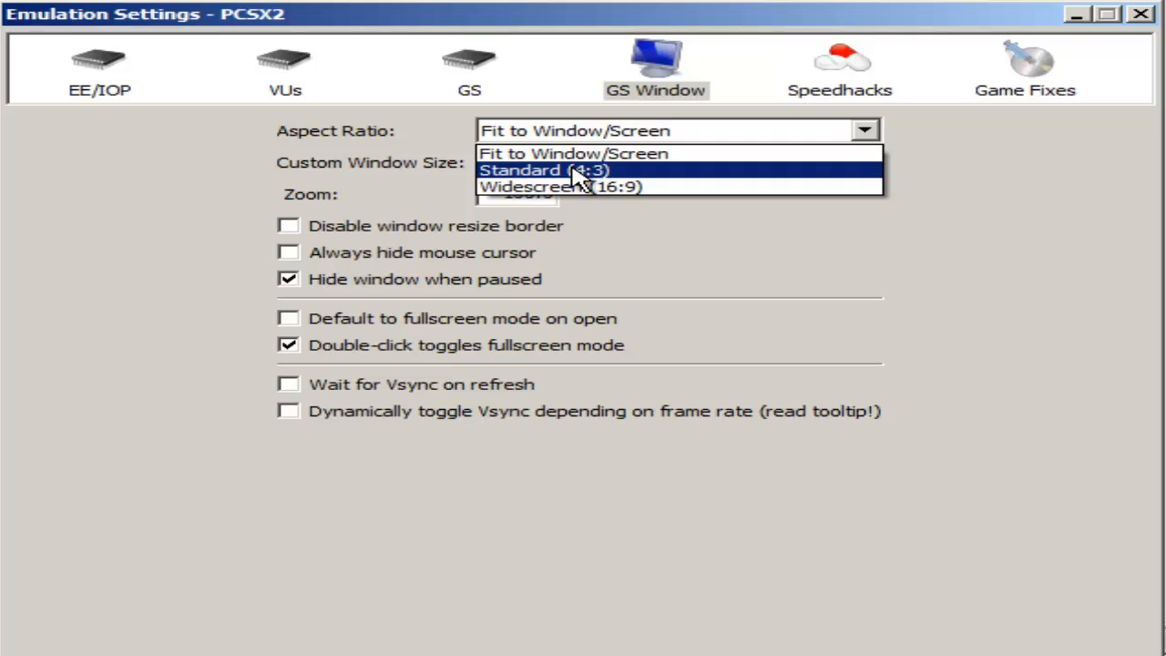
left_click(572, 153)
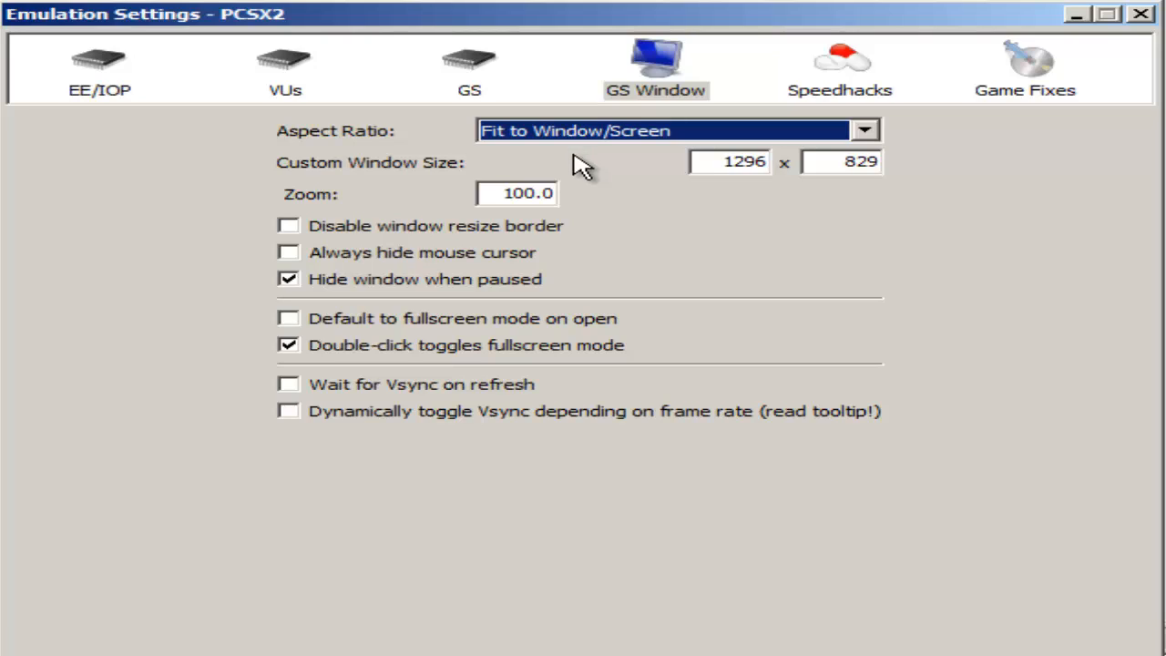
mouse_move(656, 201)
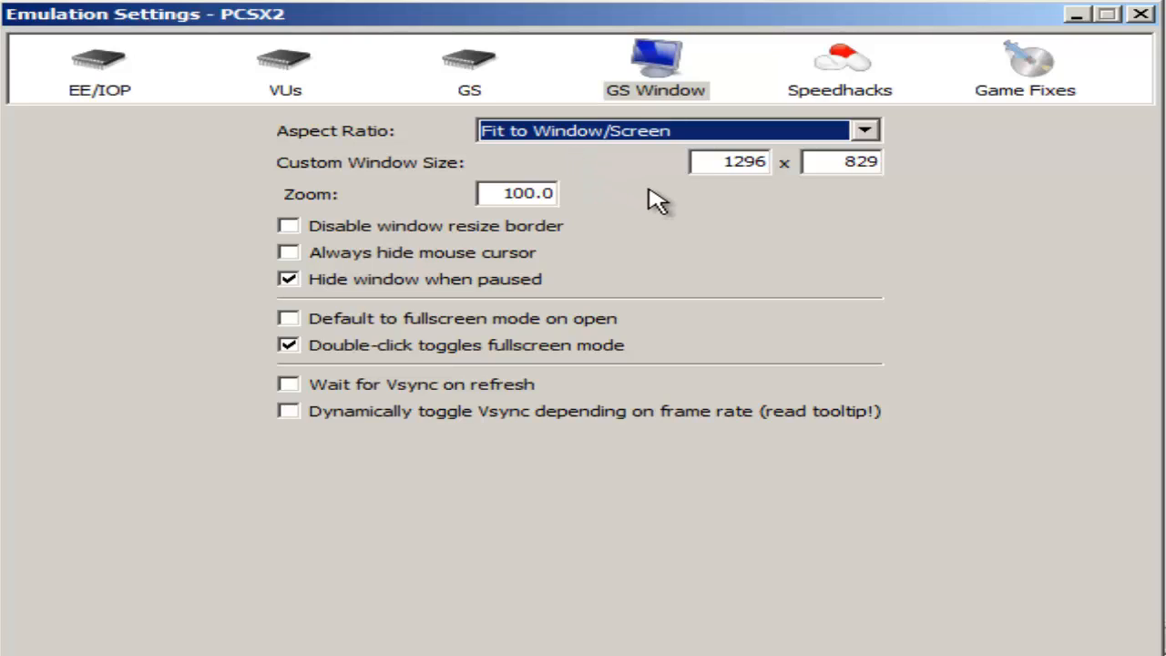
triple_click(840, 161)
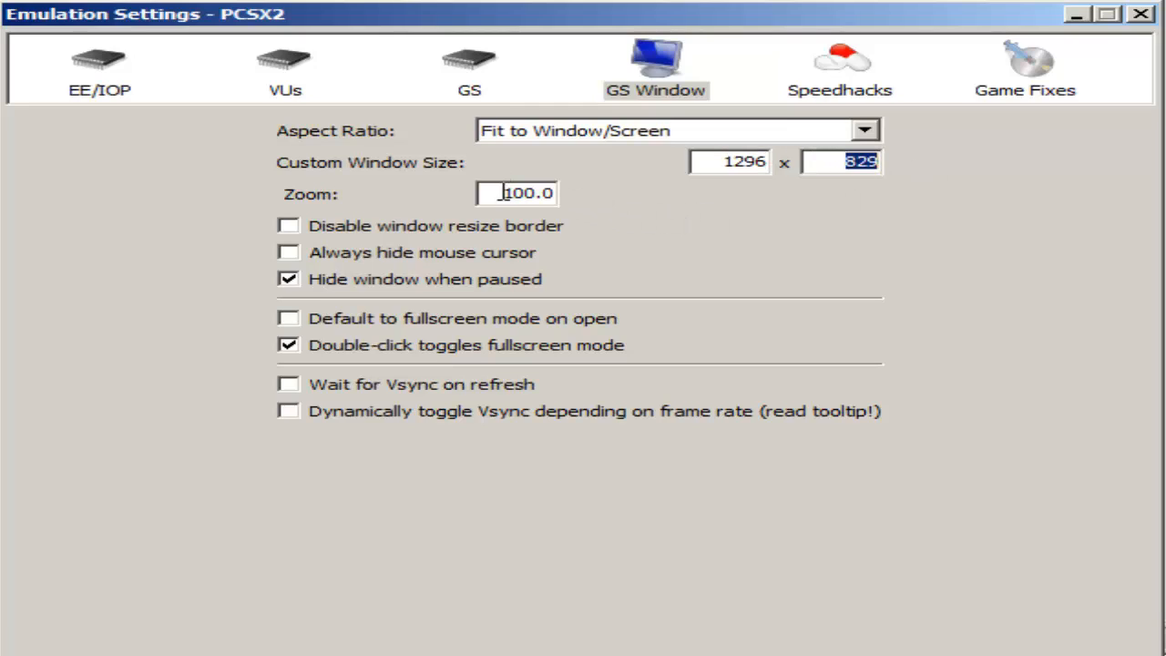
triple_click(517, 194)
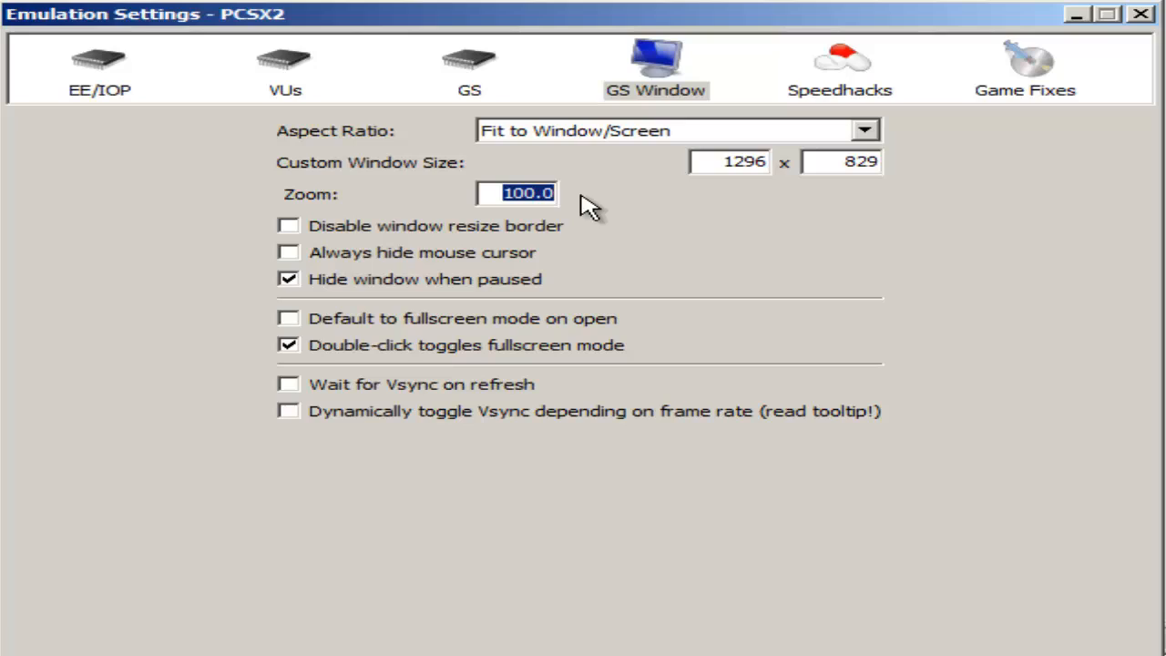
left_click(518, 193)
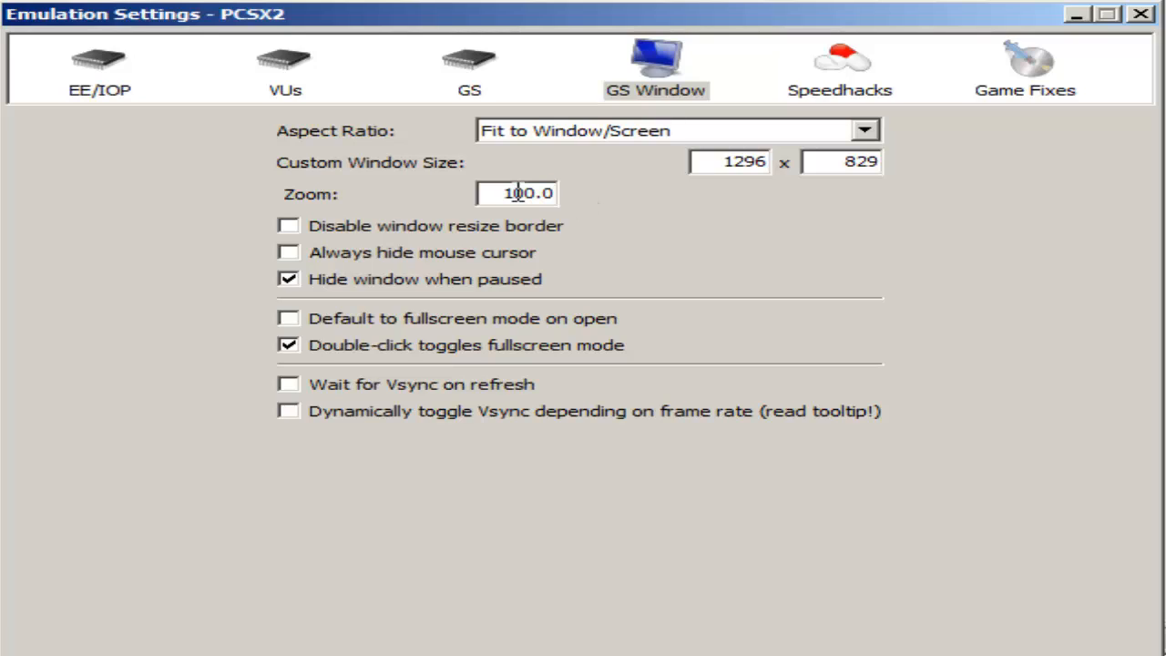
mouse_move(423, 233)
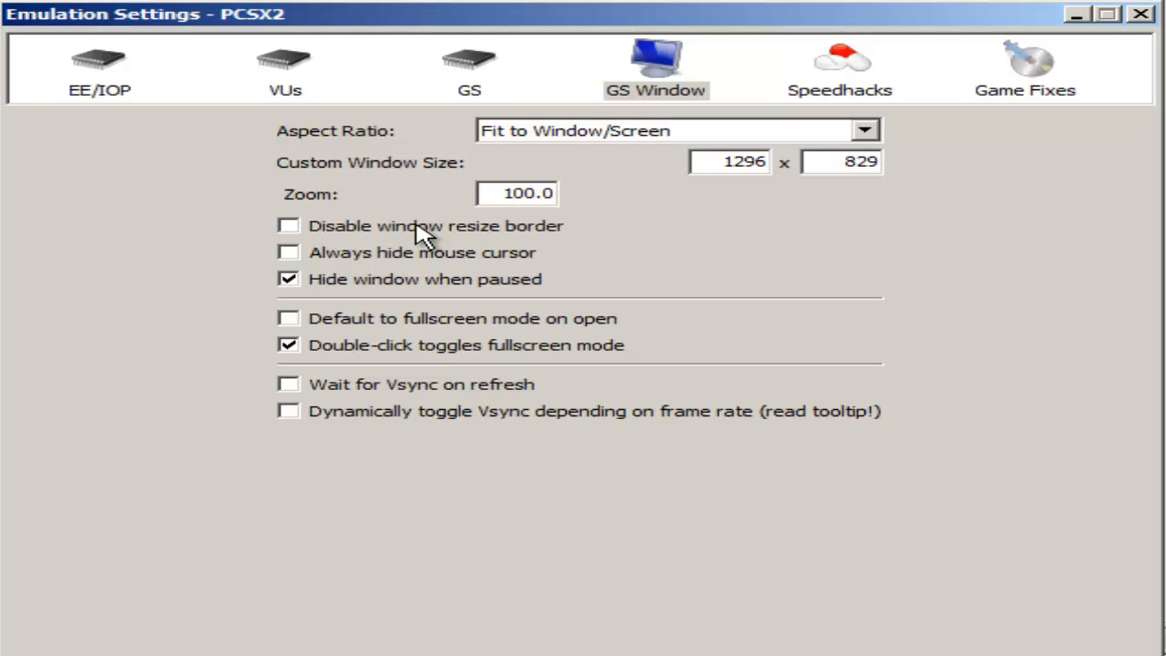
left_click(514, 193)
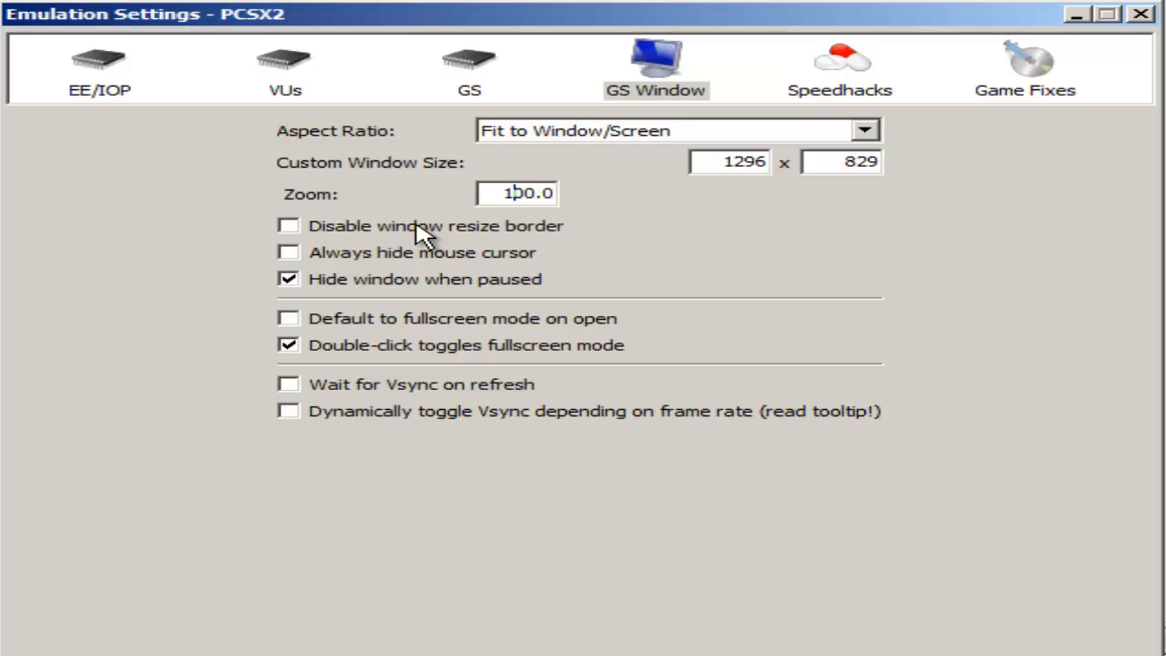
mouse_move(421, 255)
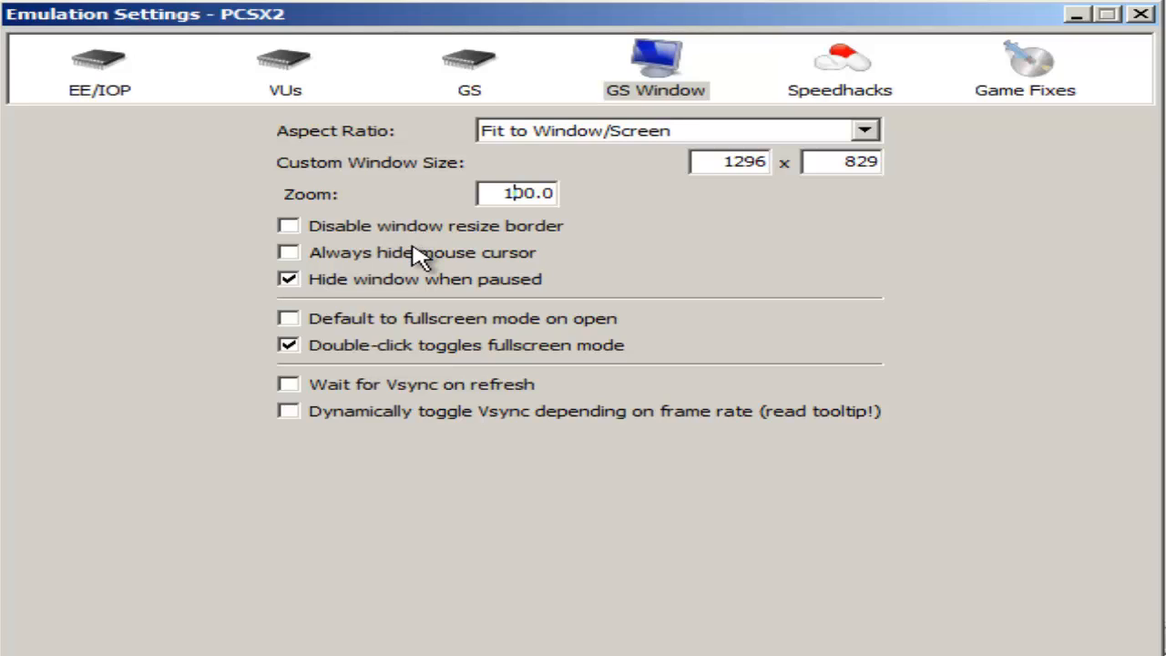
mouse_move(952, 381)
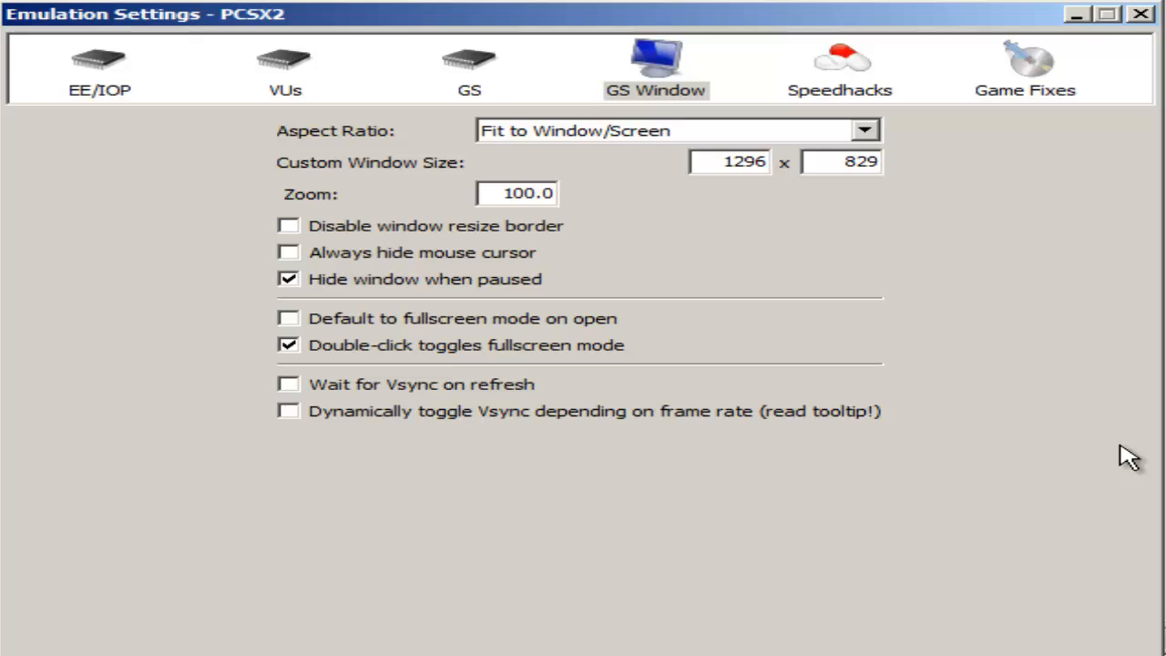
mouse_move(991, 465)
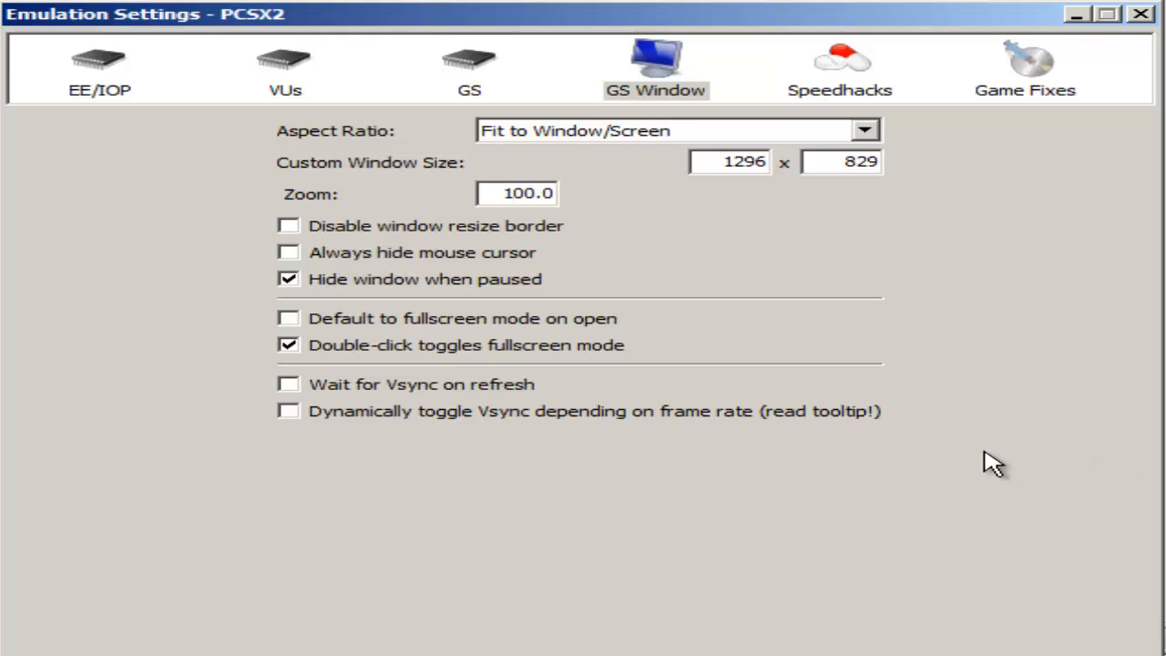
mouse_move(653, 350)
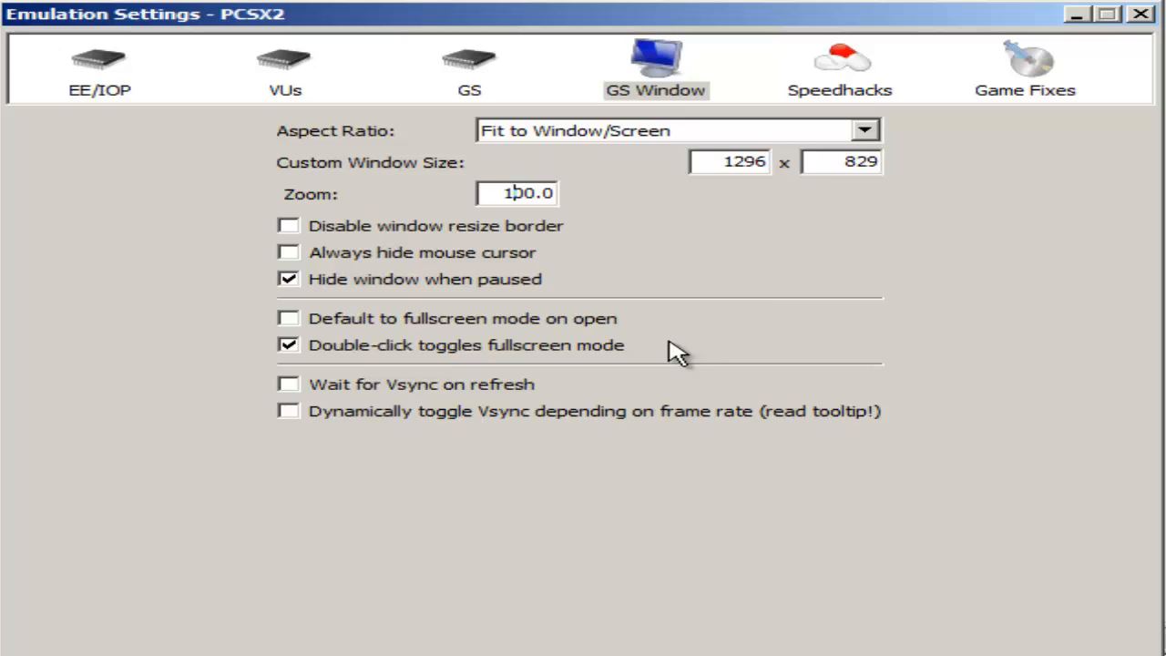
Preview speedhacks, leave them disabled, and show the Game Fixes page.
left_click(838, 70)
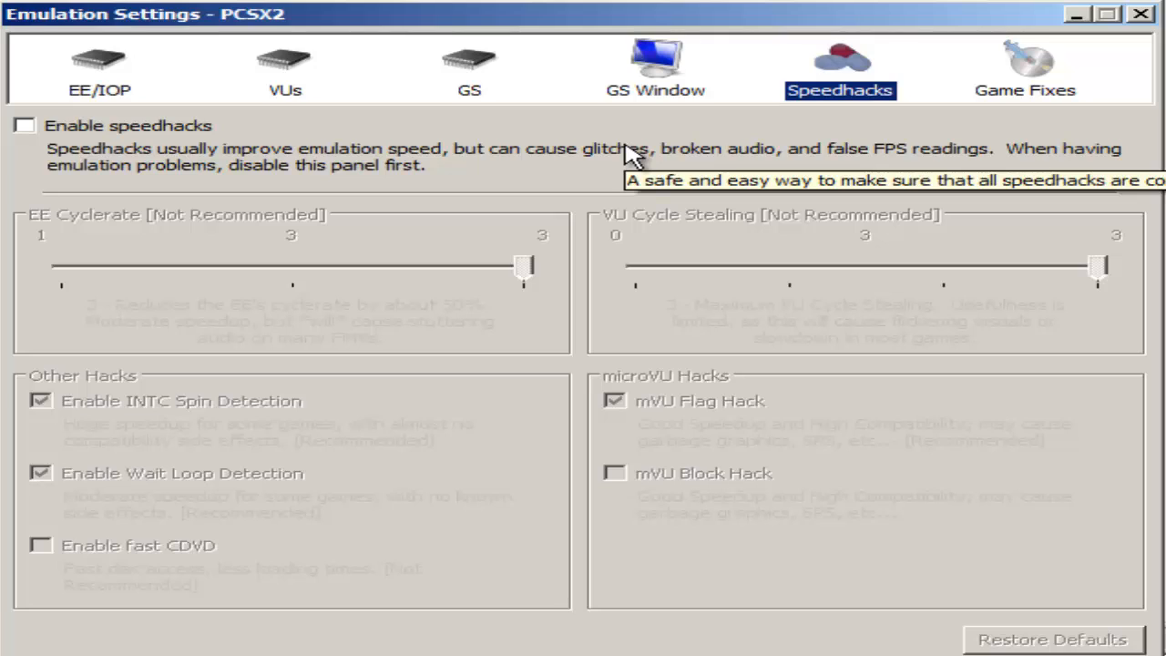
mouse_move(164, 145)
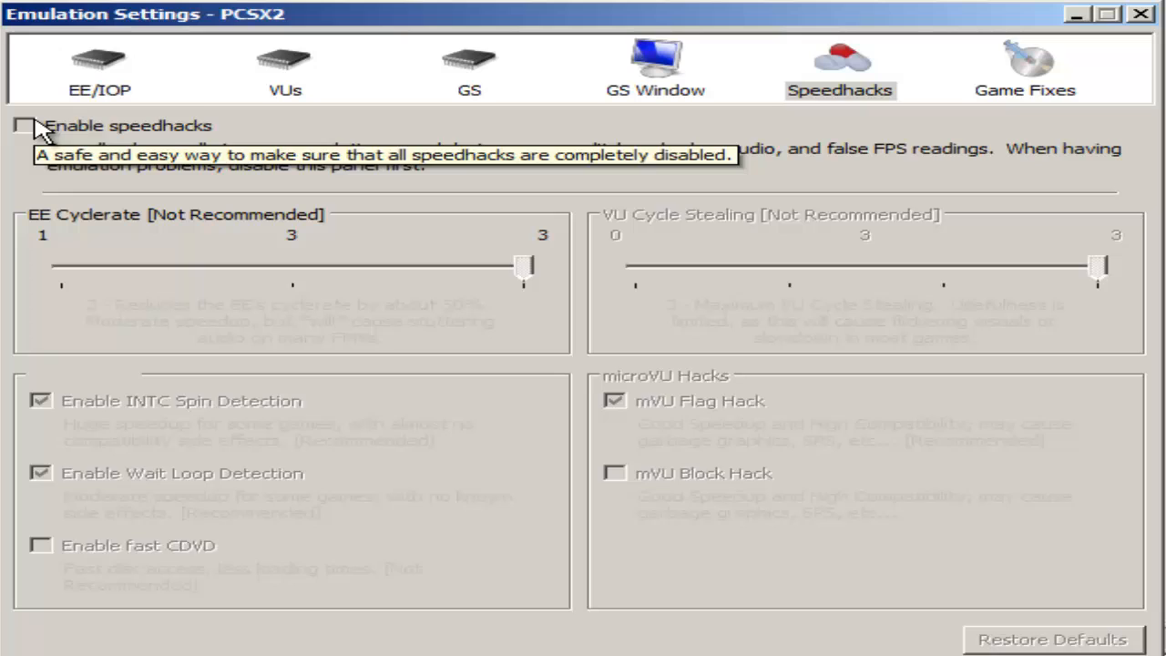
left_click(24, 124)
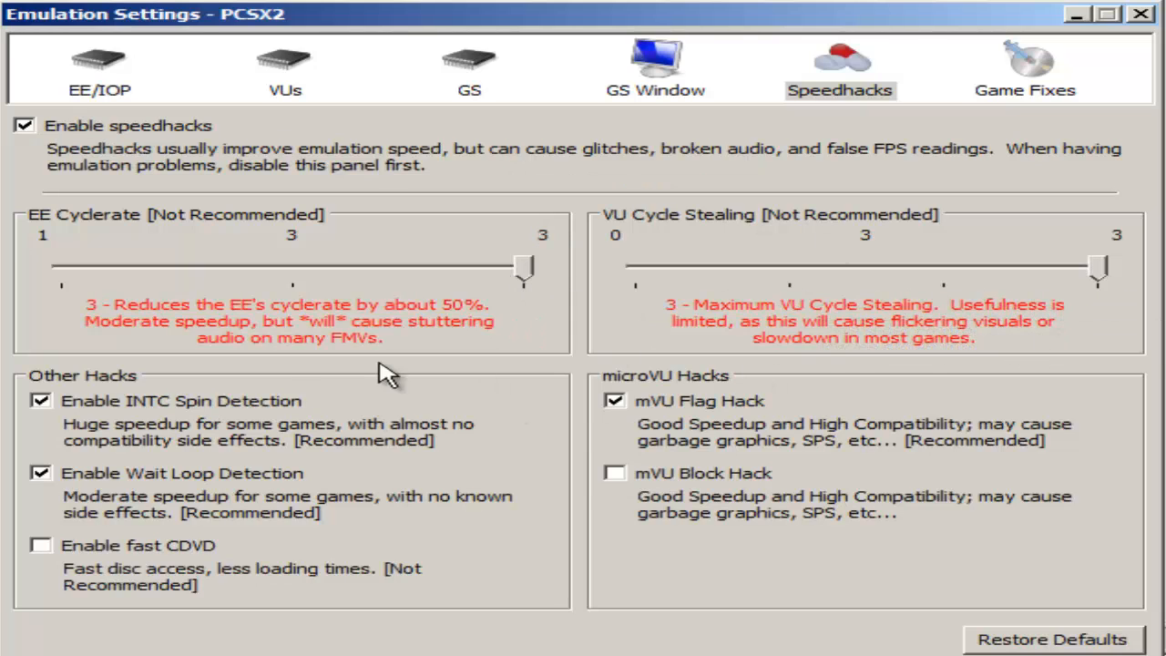
mouse_move(306, 437)
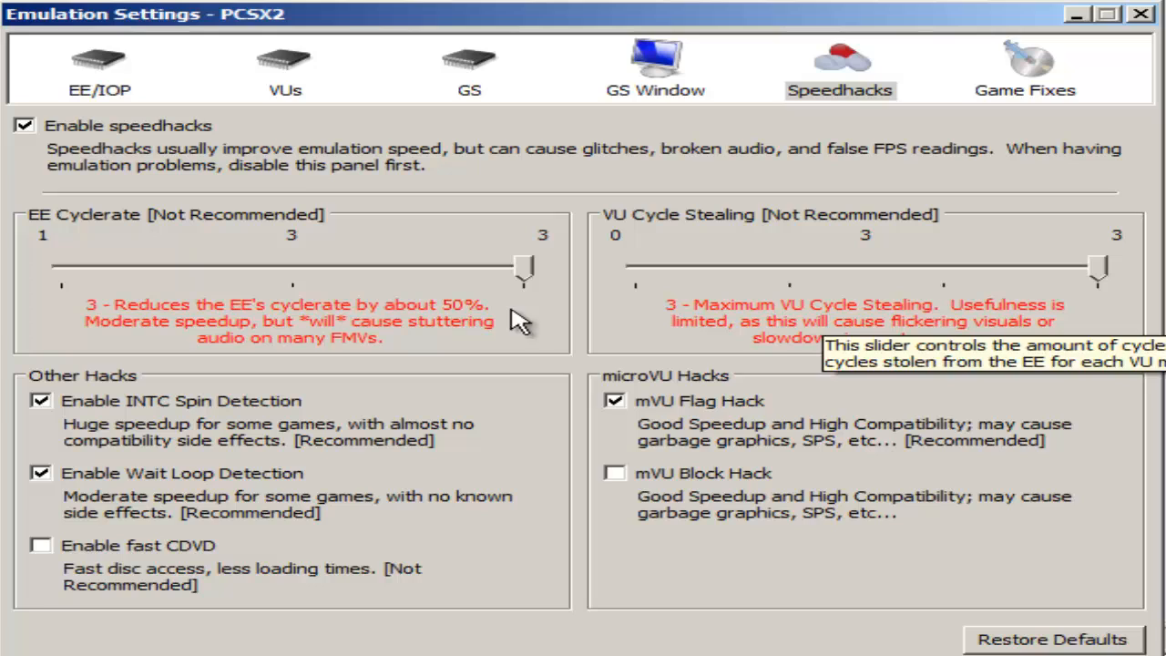
mouse_move(464, 318)
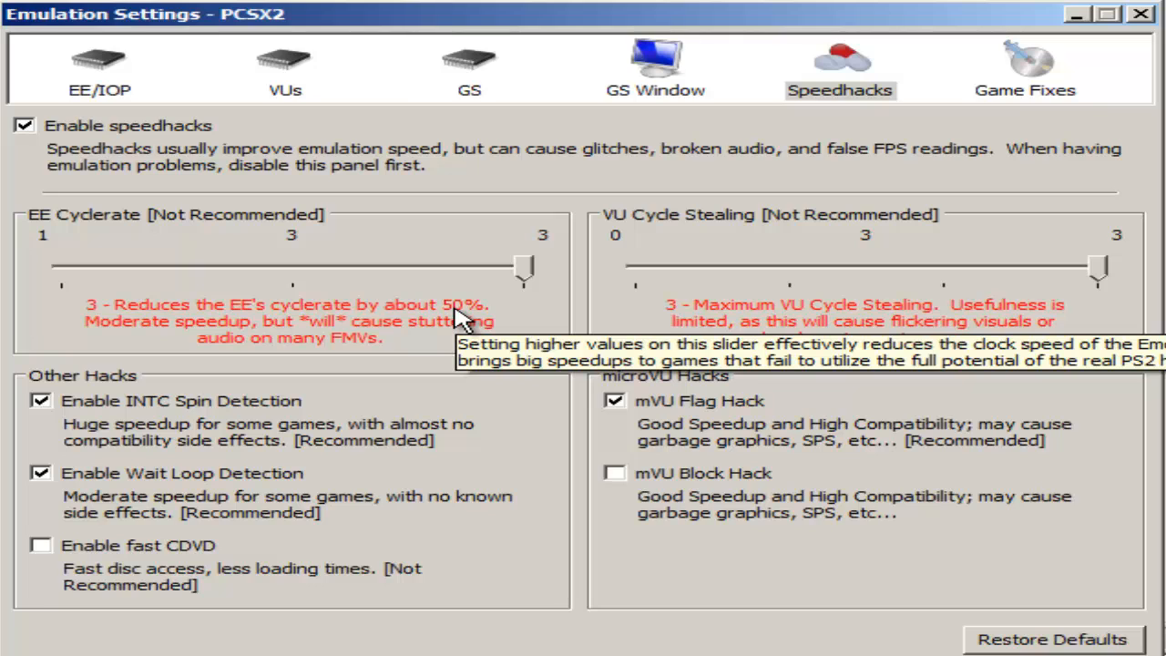
mouse_move(173, 168)
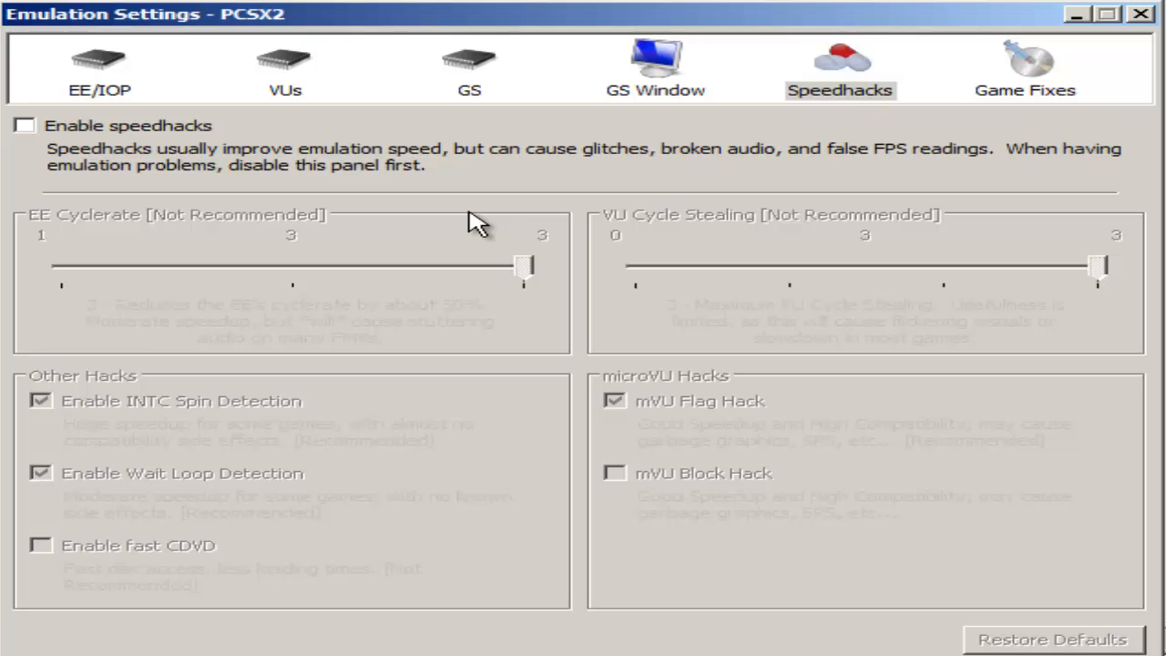
left_click(1024, 69)
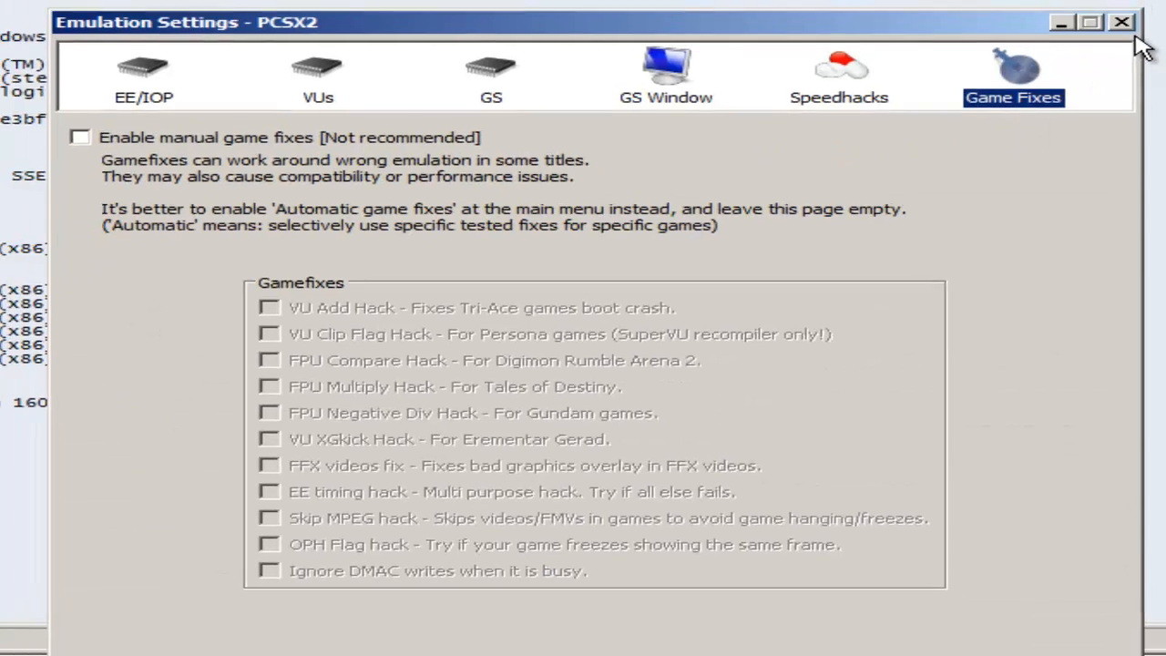
Close the Emulation Settings window.
left_click(1122, 21)
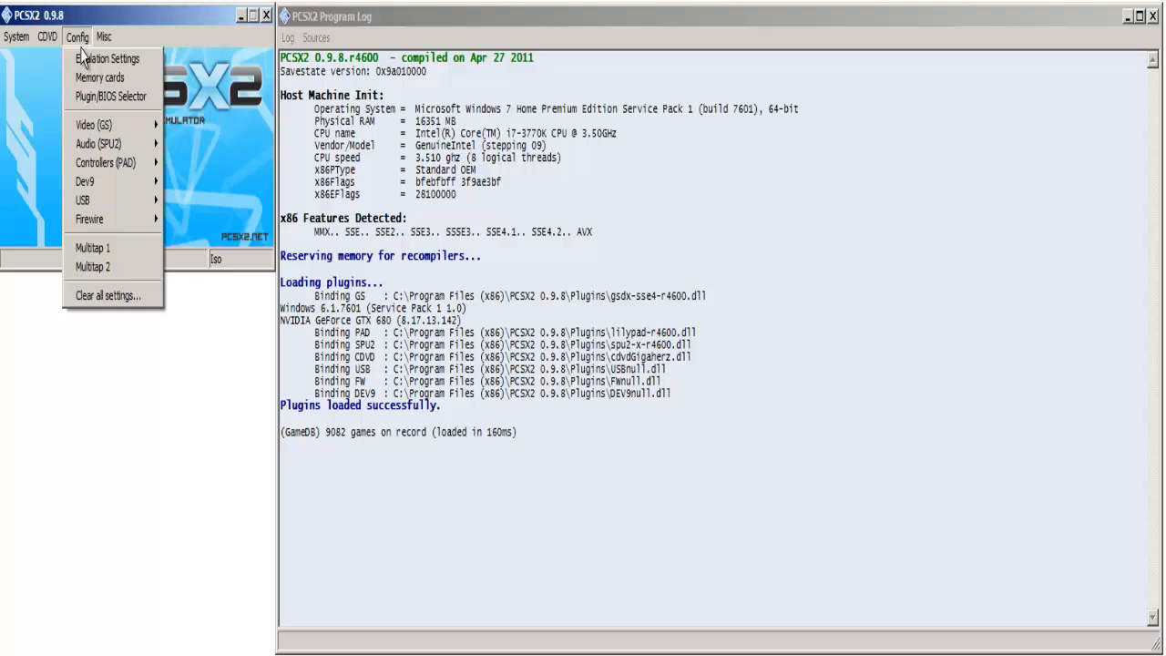
mouse_move(109, 95)
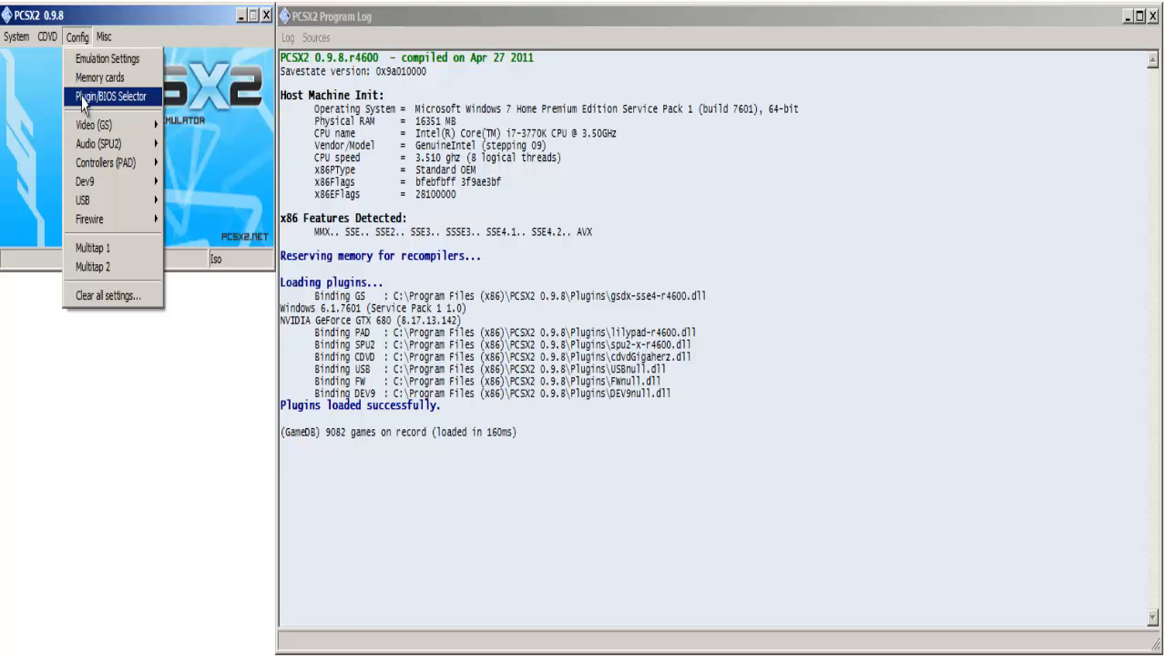
List the GSdx GS plugin versions (SSE2, SSE41, SSSE3) in the Plugin/BIOS Selector.
left_click(113, 95)
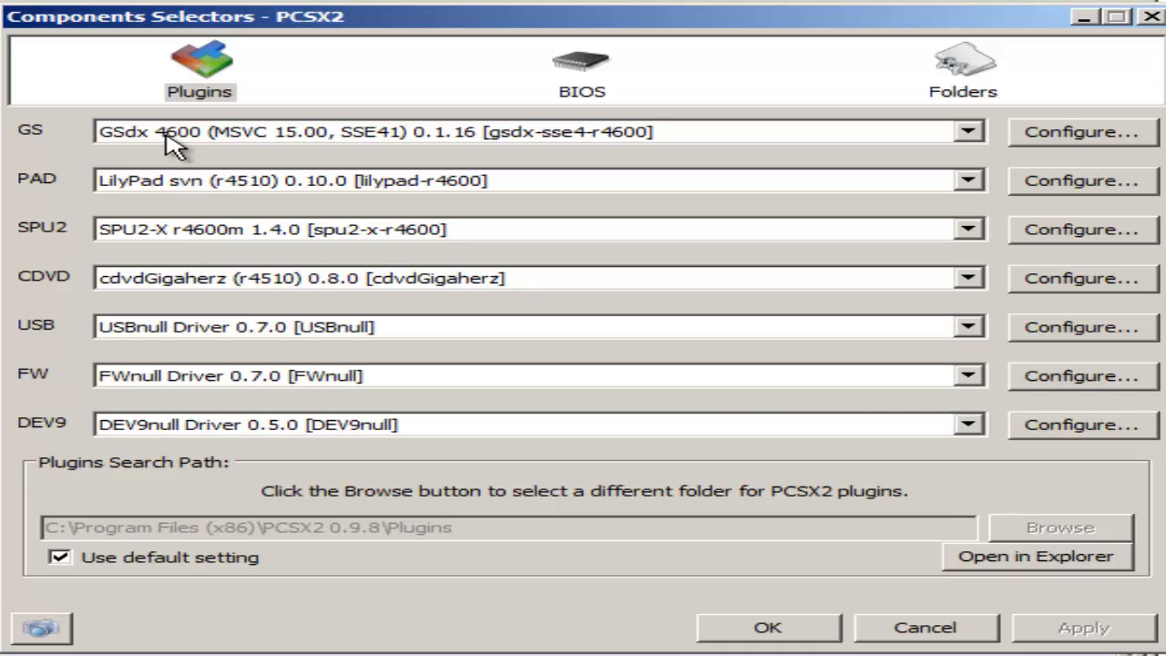
left_click(970, 131)
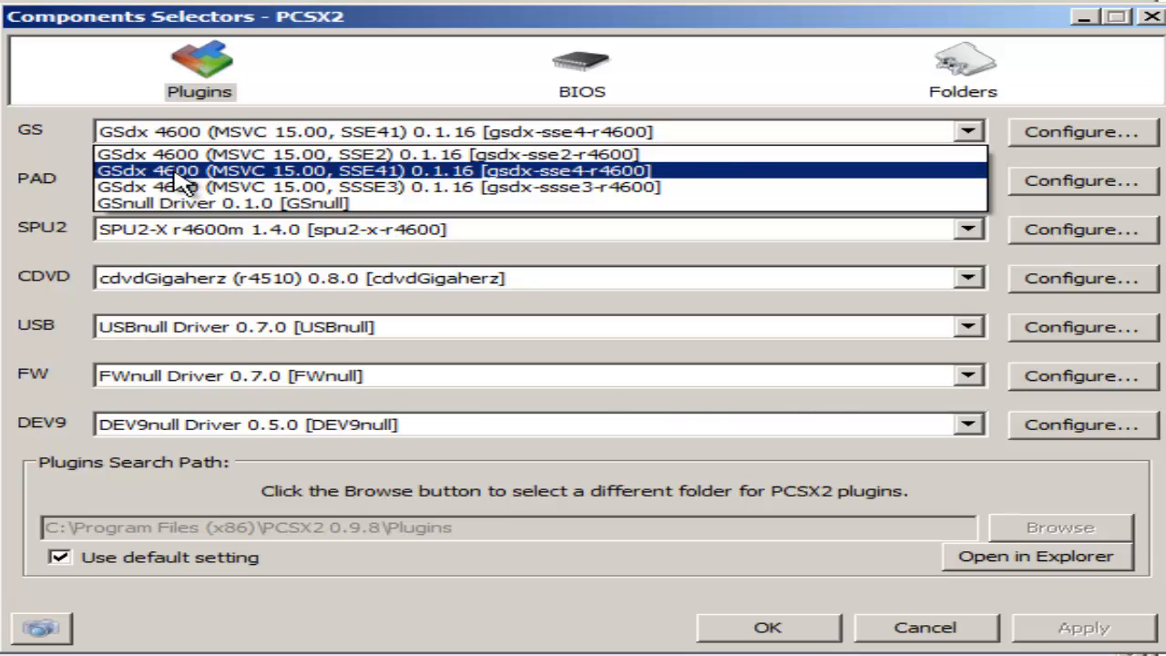
mouse_move(301, 178)
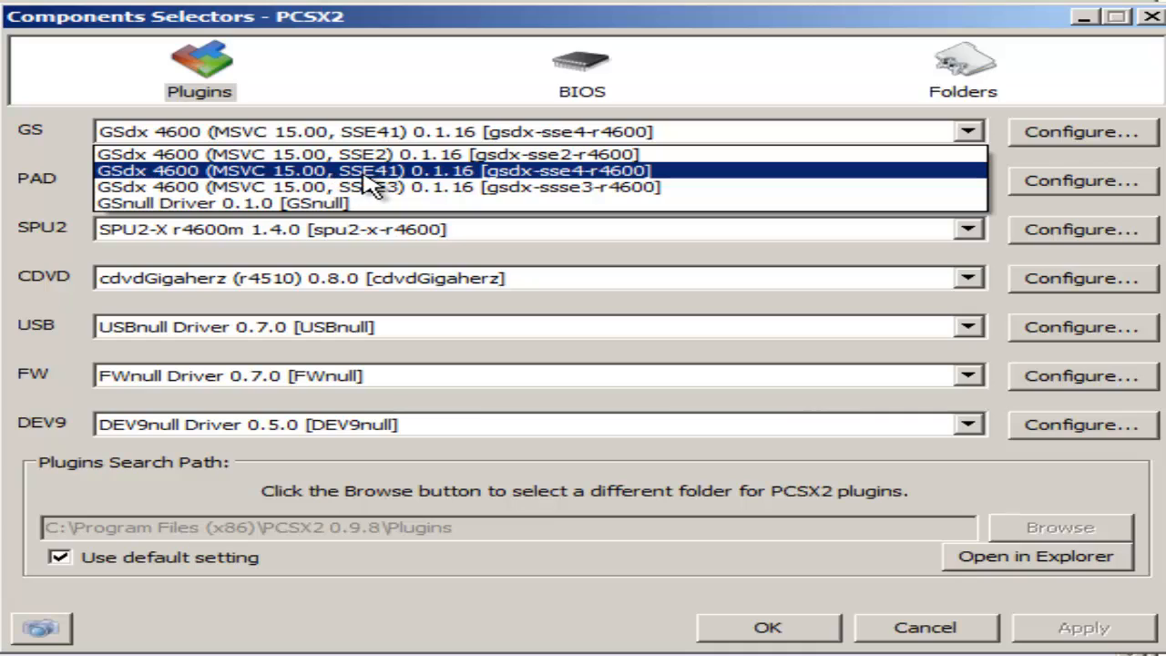
mouse_move(538, 186)
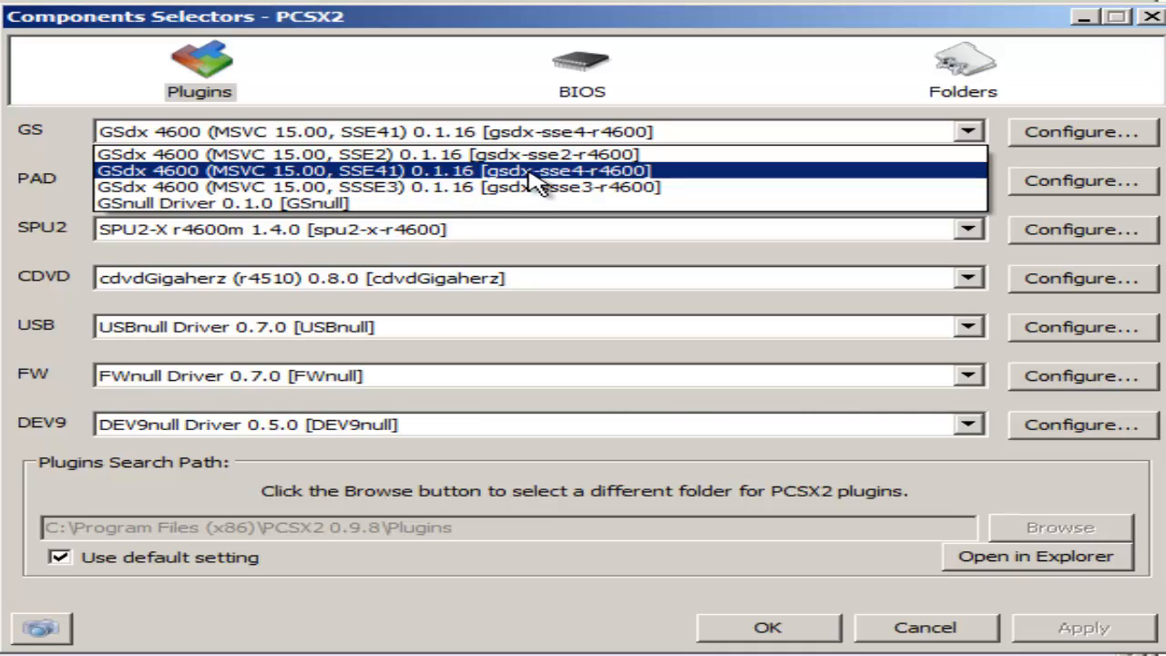
mouse_move(556, 173)
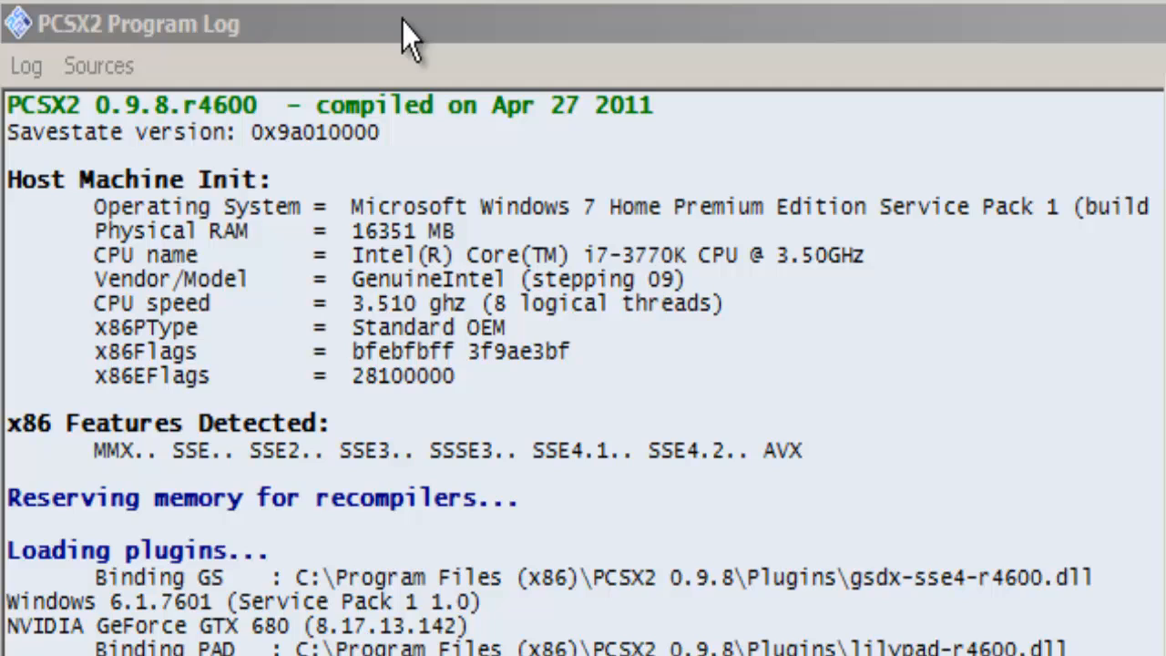
mouse_move(867, 436)
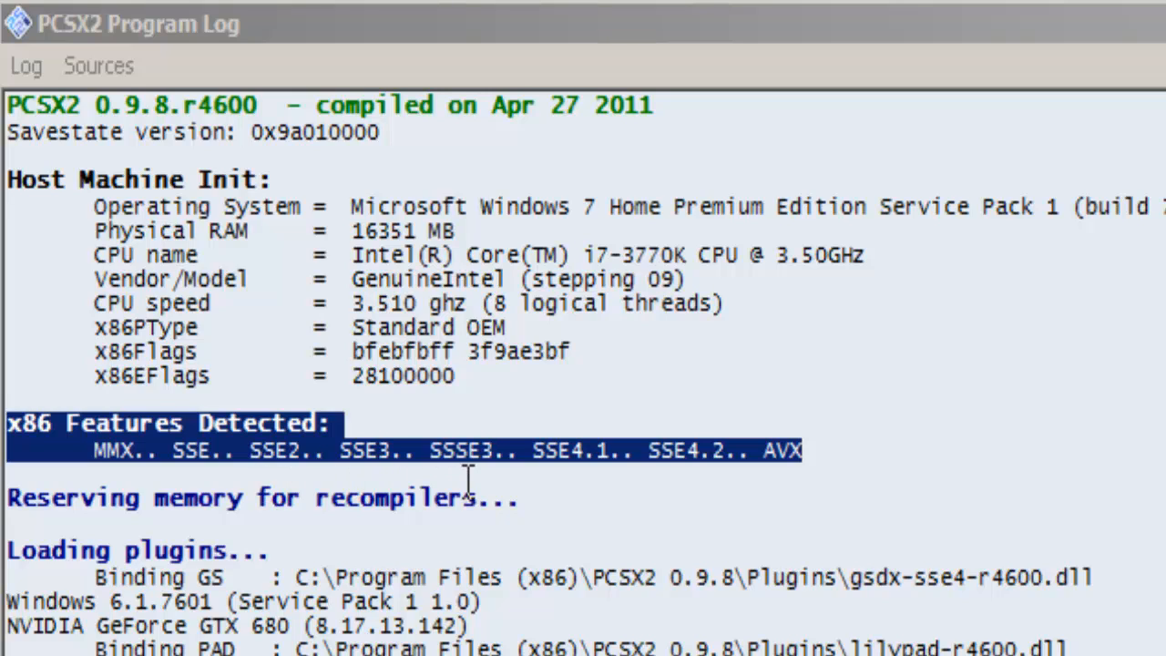
mouse_move(579, 474)
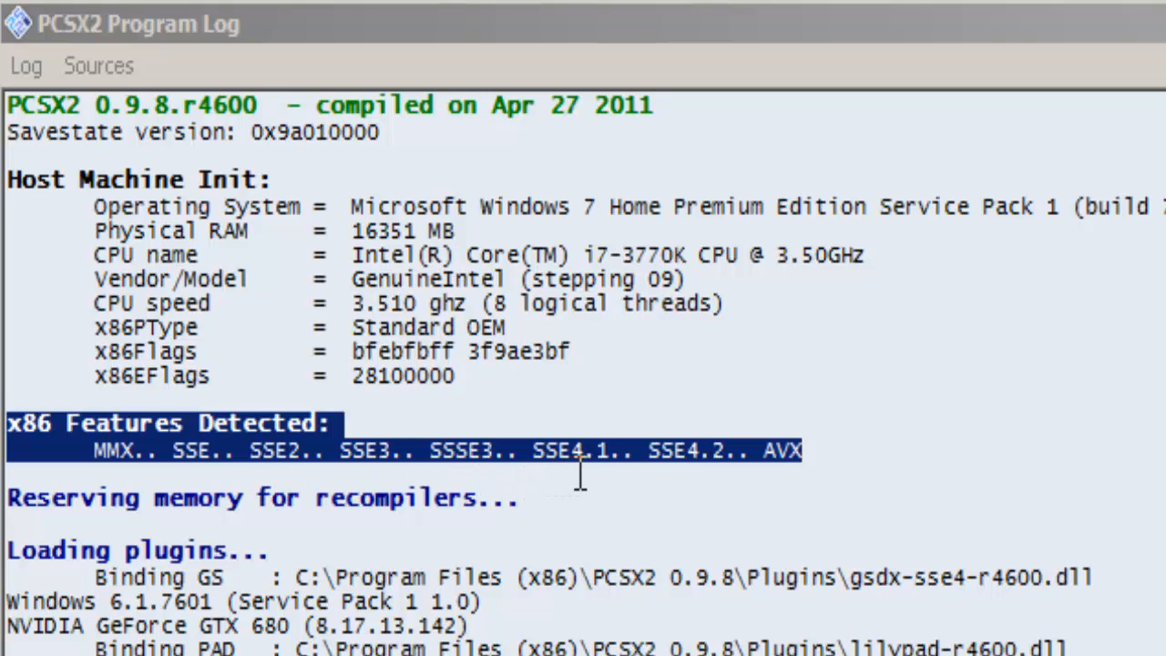
mouse_move(766, 483)
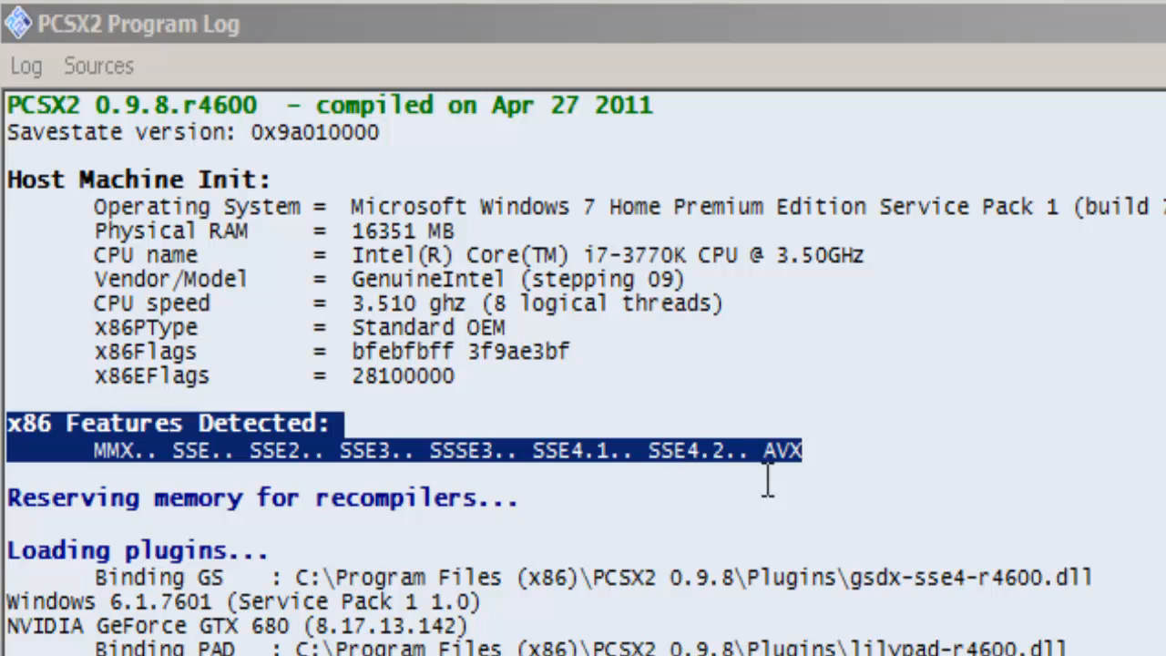
mouse_move(543, 470)
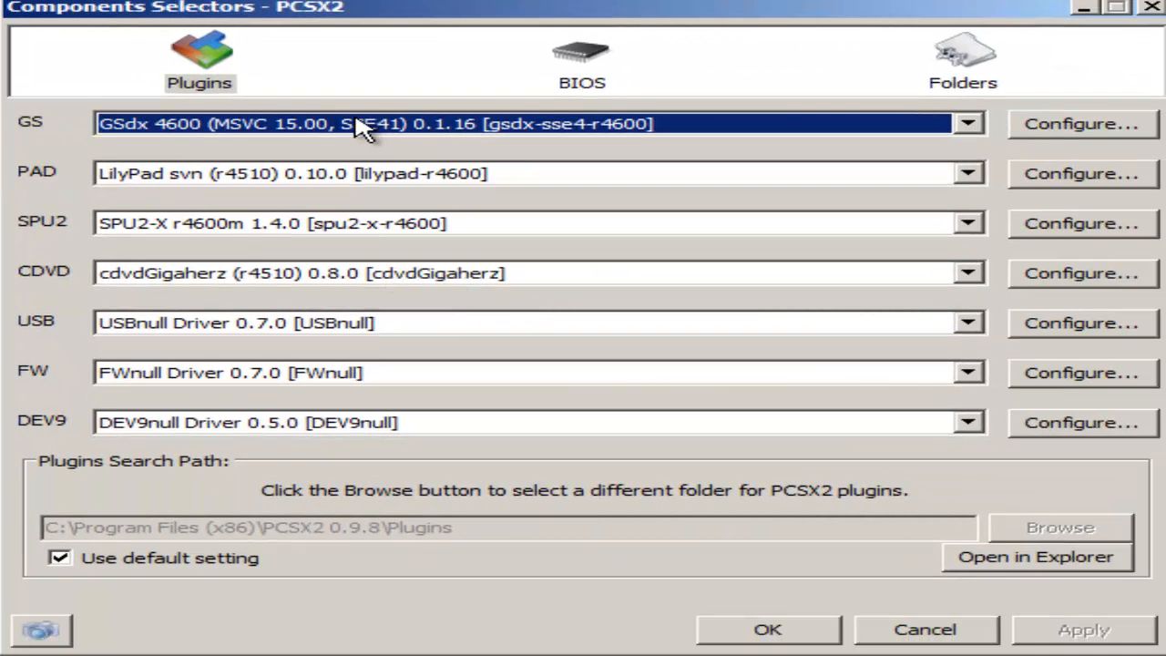
mouse_move(372, 146)
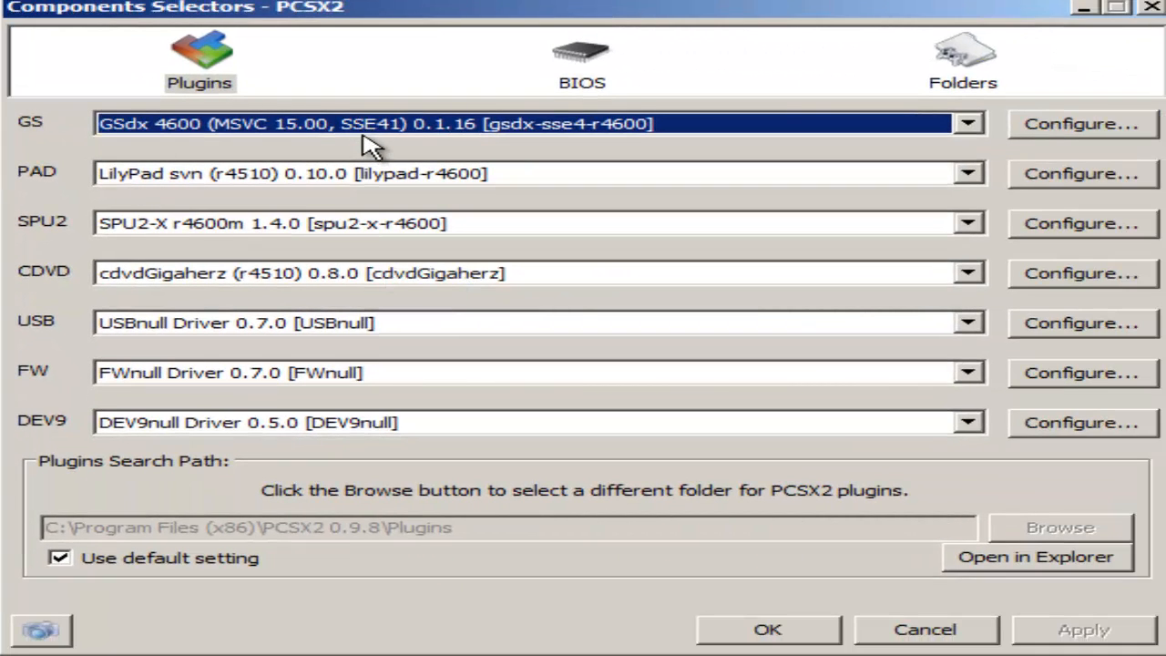
mouse_move(873, 440)
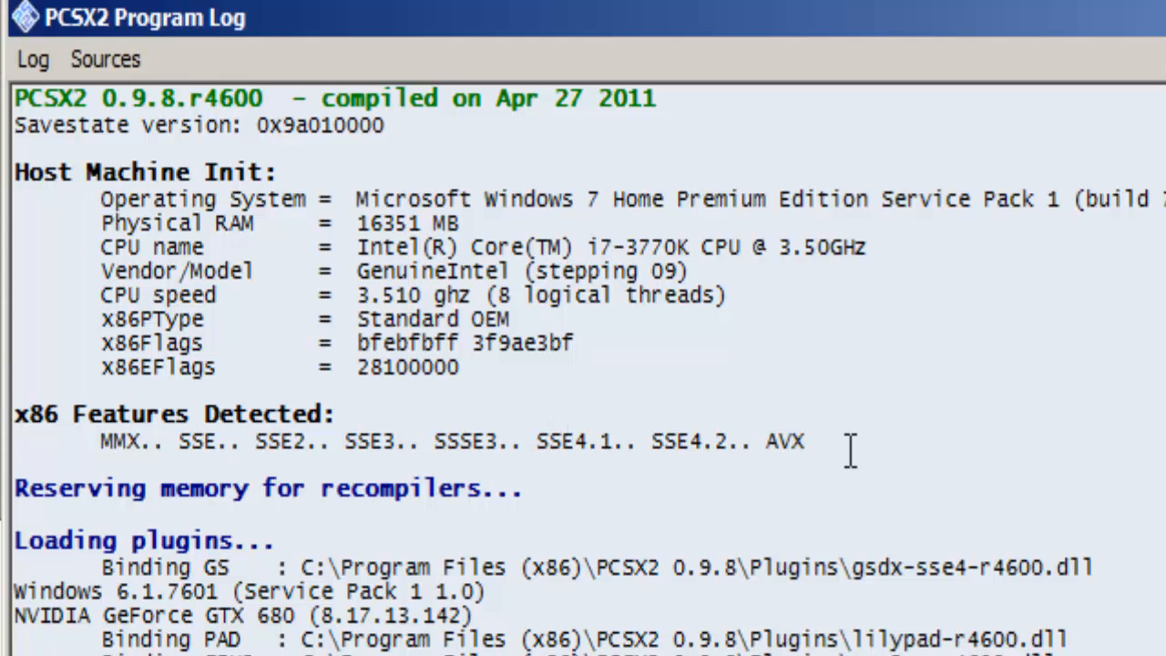
mouse_move(100, 409)
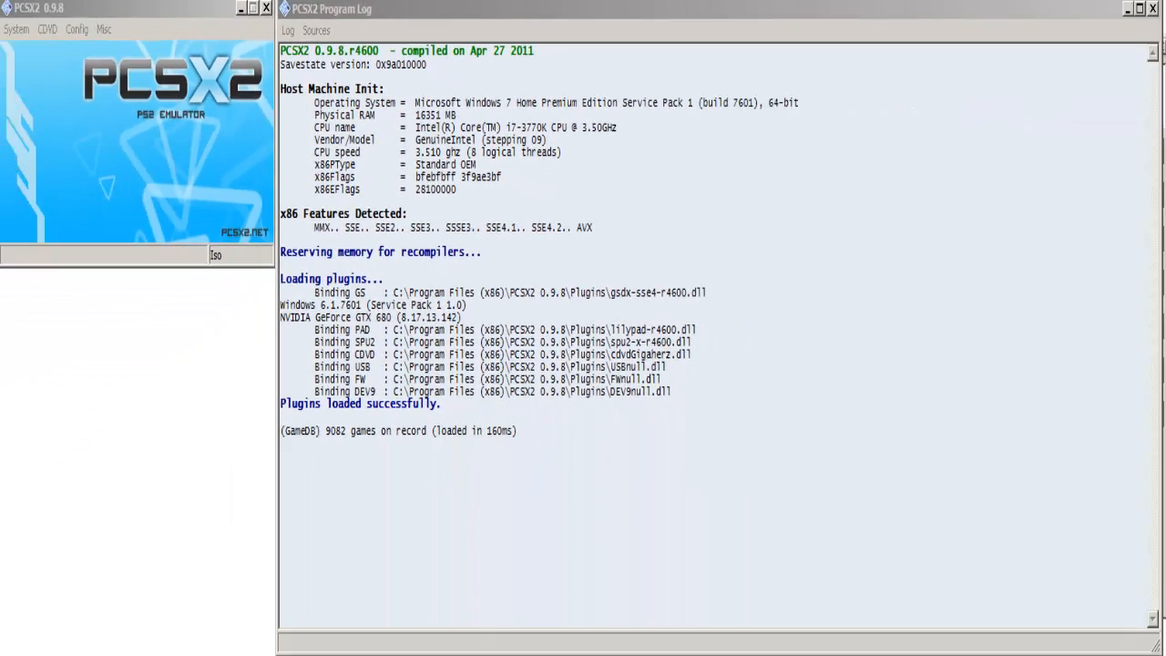
Open the GSdx video plugin settings dialog from the Config menu.
left_click(76, 30)
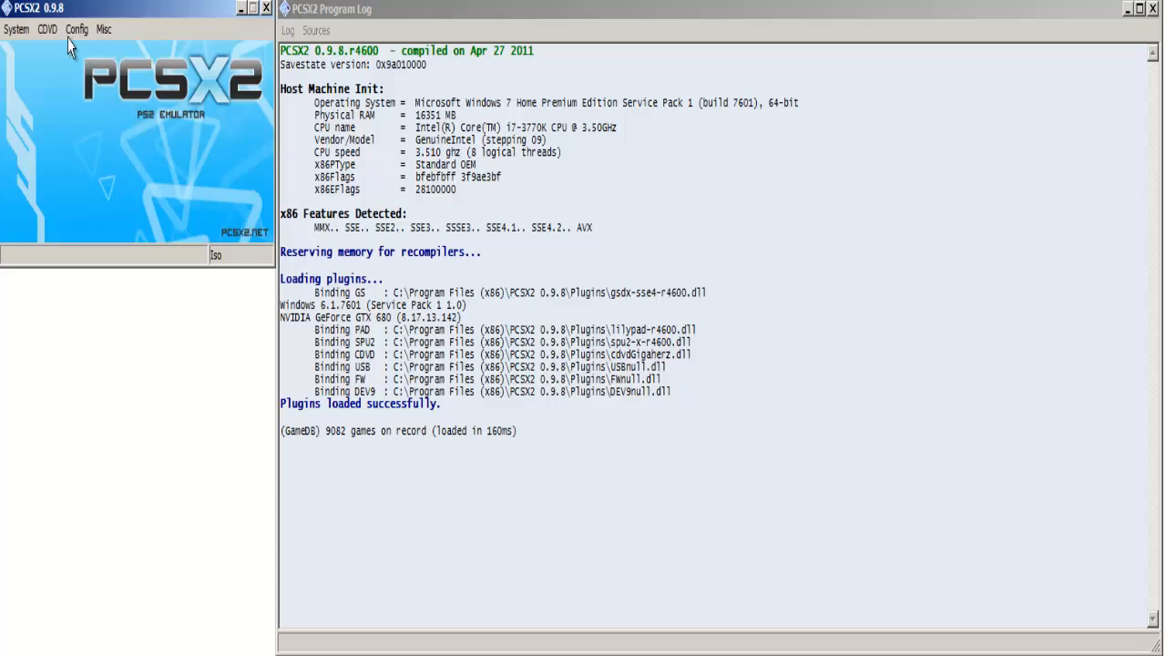
left_click(77, 29)
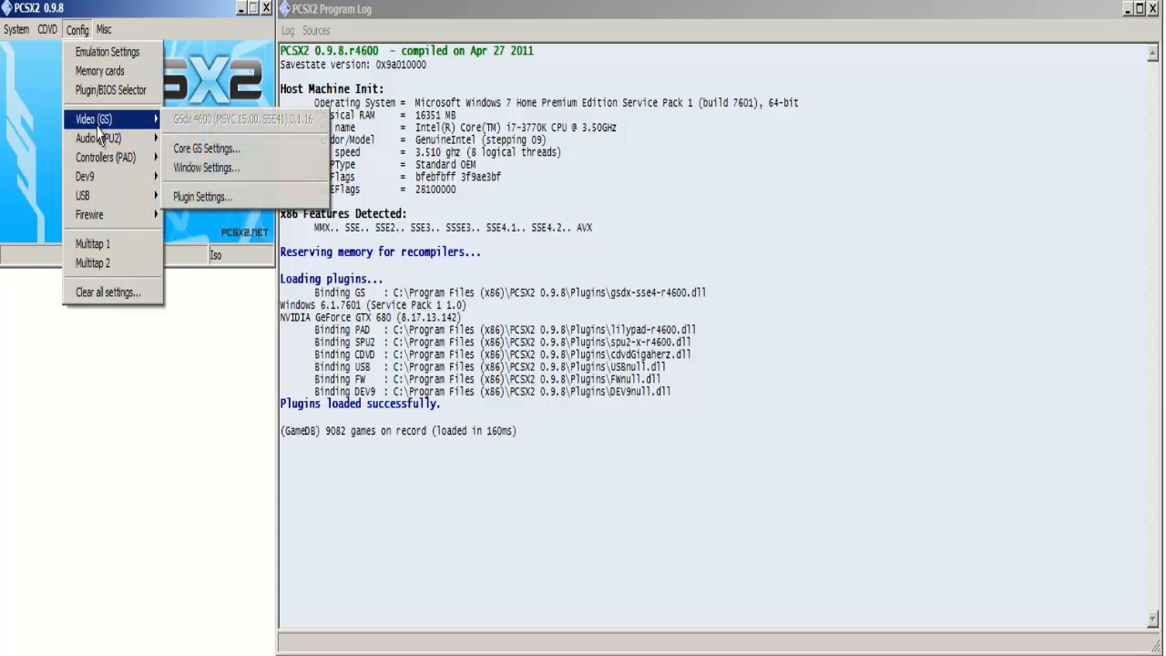
mouse_move(202, 197)
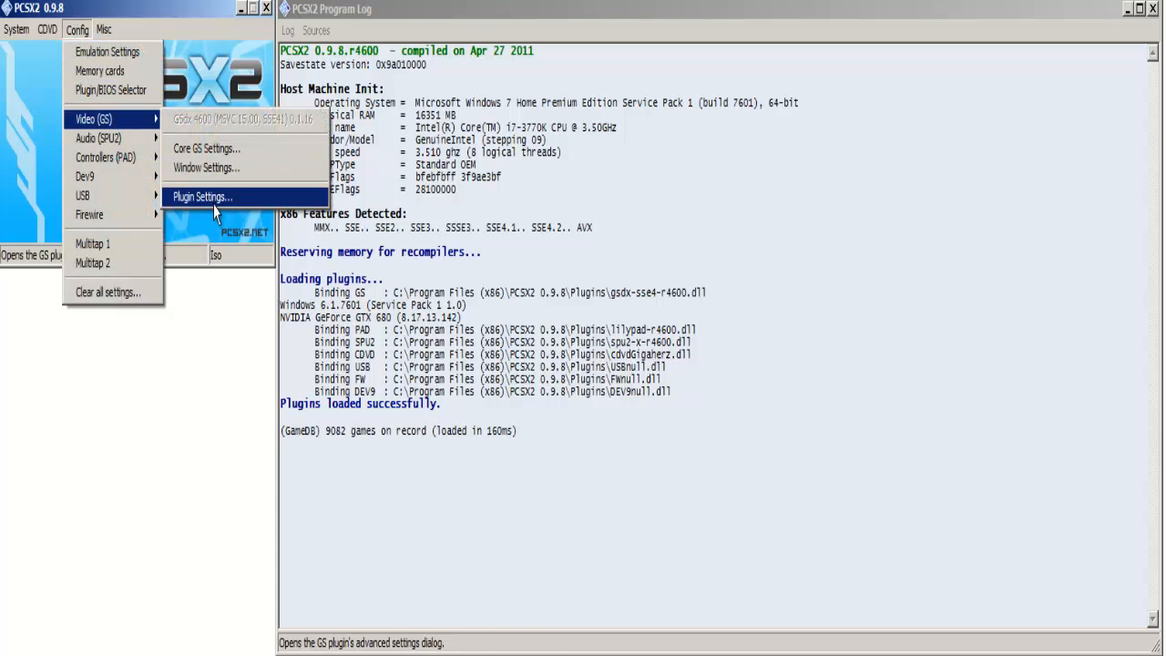
left_click(200, 197)
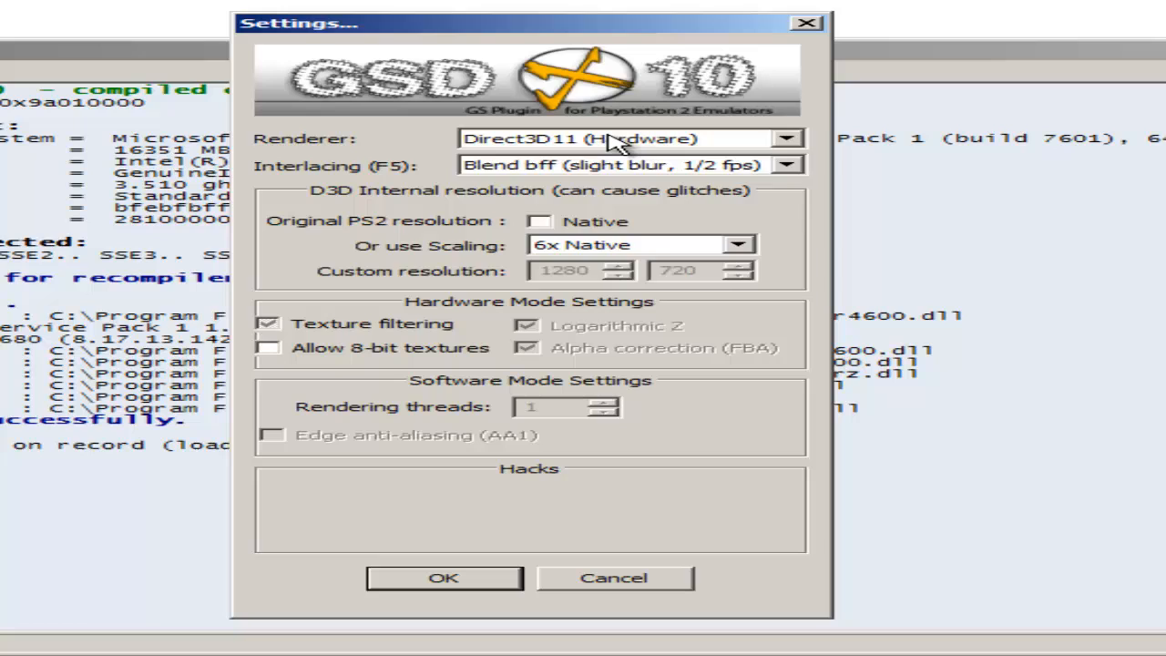
Set the renderer to Direct3D9 (Hardware) with Custom 1280×720 internal resolution.
left_click(786, 138)
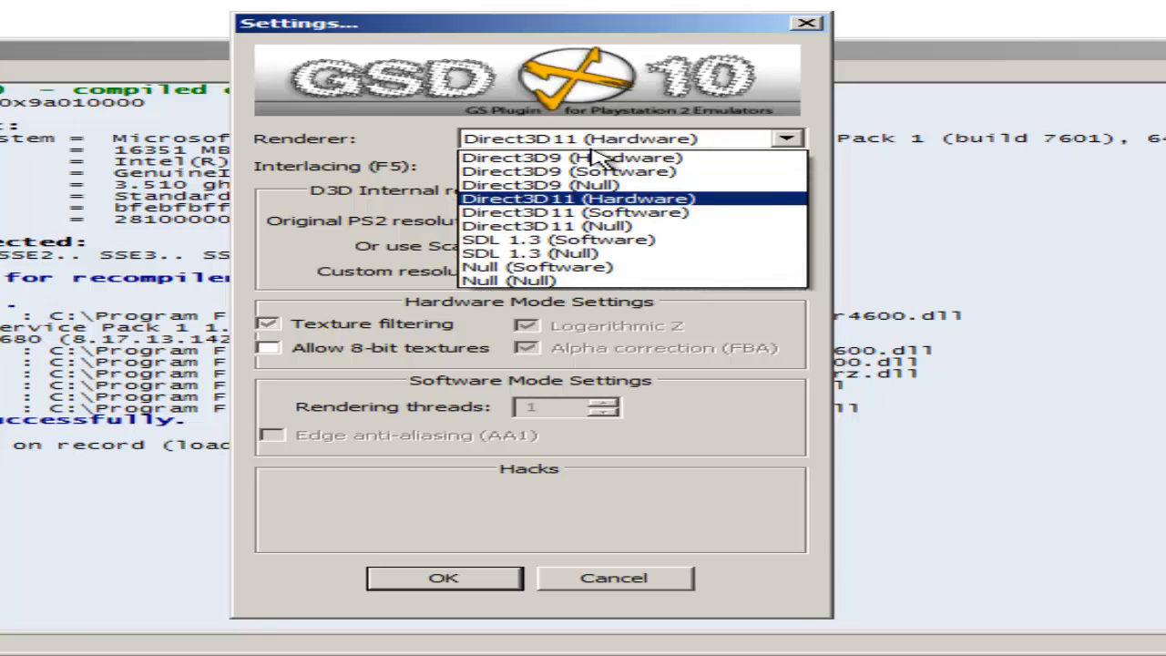
mouse_move(592, 157)
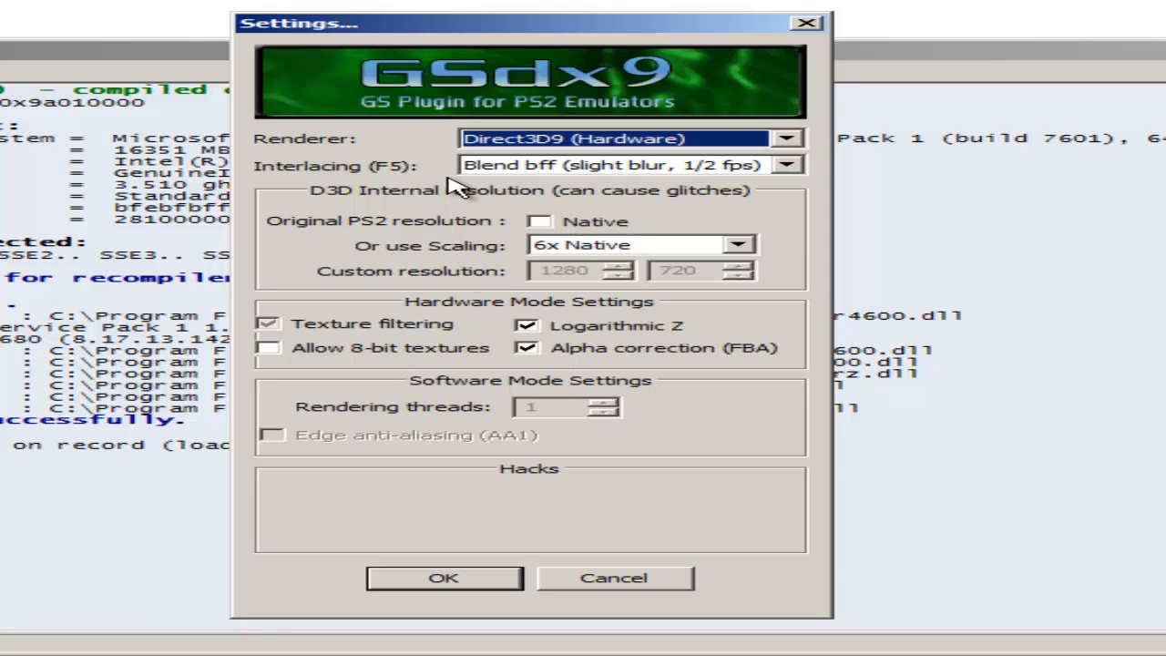
mouse_move(624, 185)
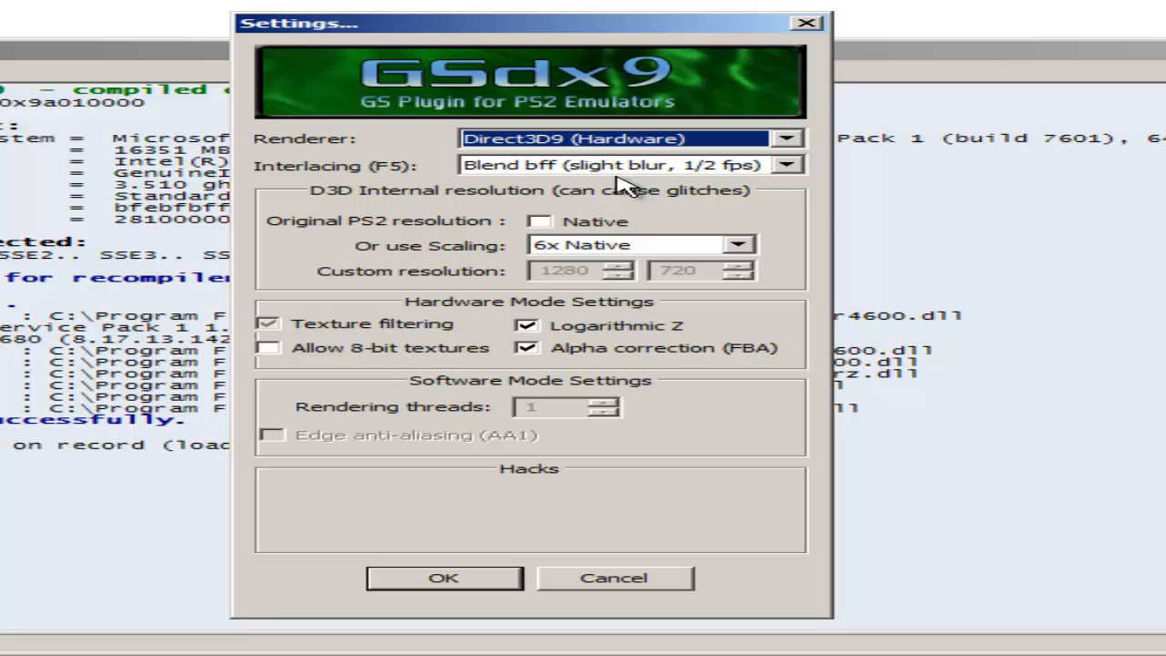
mouse_move(711, 182)
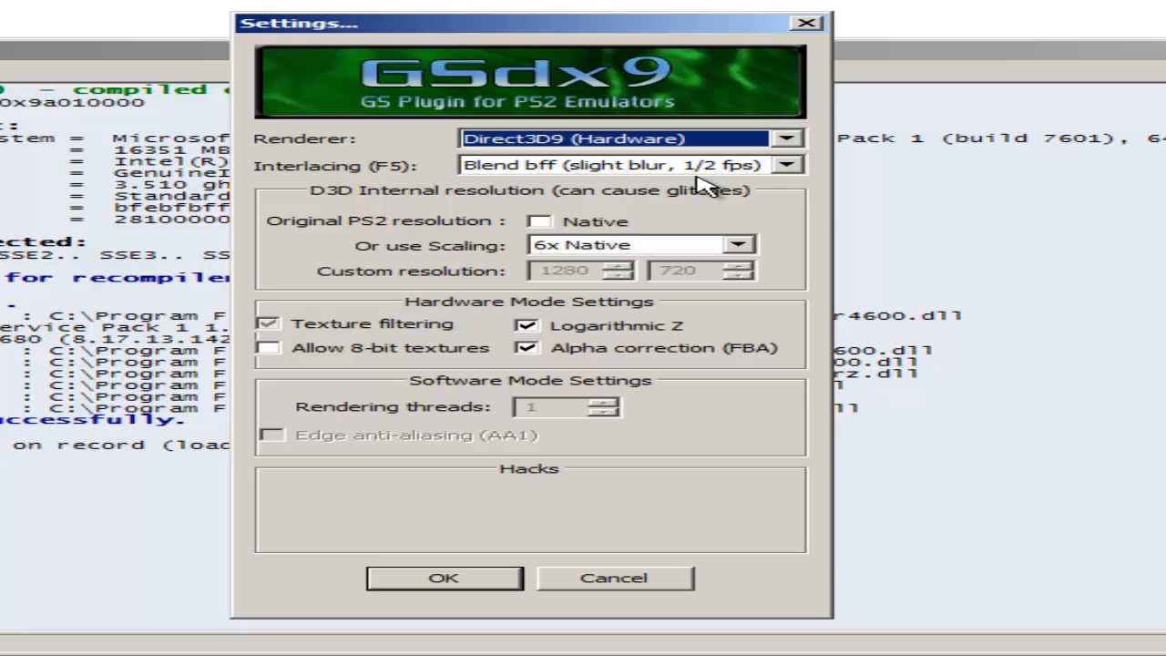
mouse_move(466, 233)
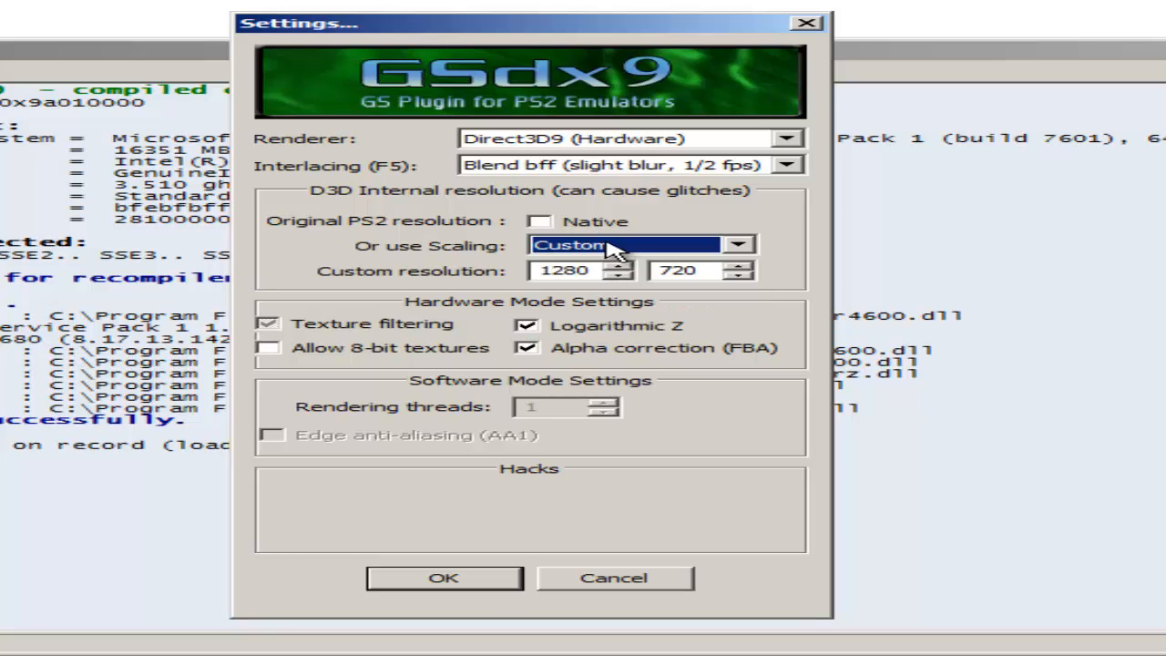
left_click(738, 244)
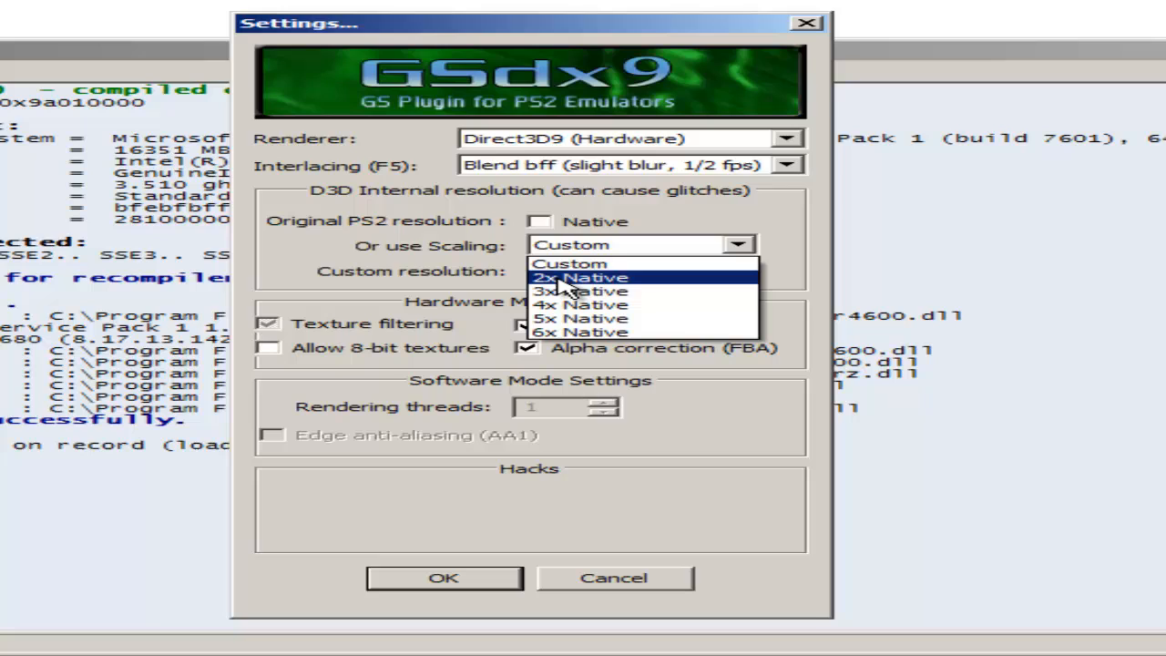
mouse_move(565, 331)
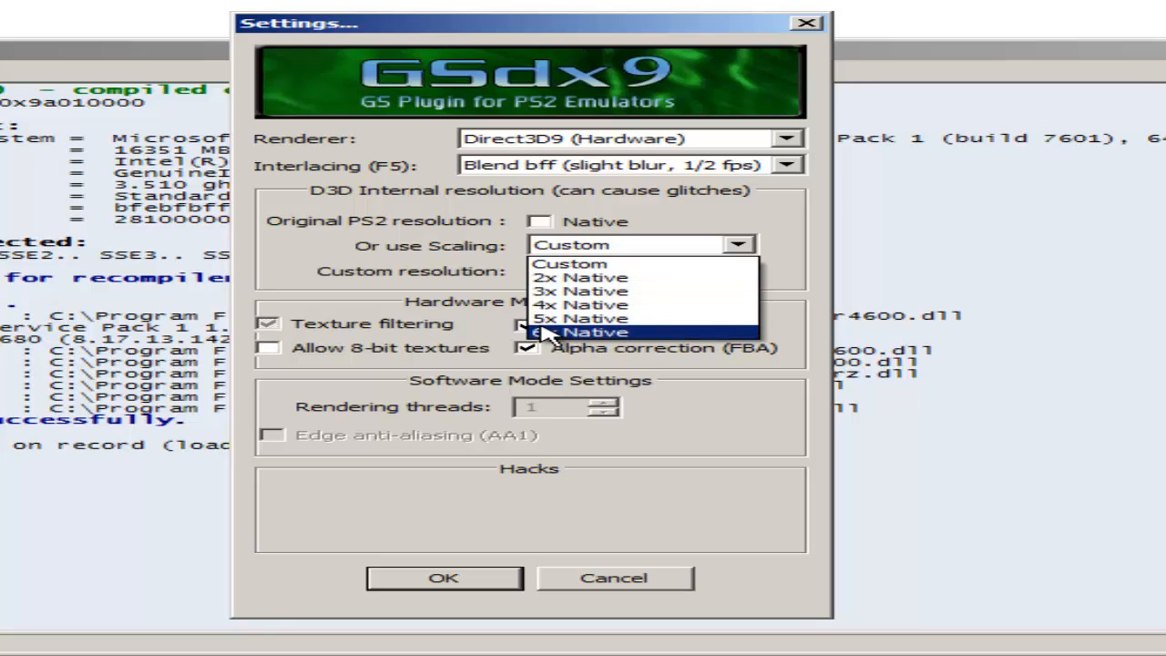
left_click(580, 332)
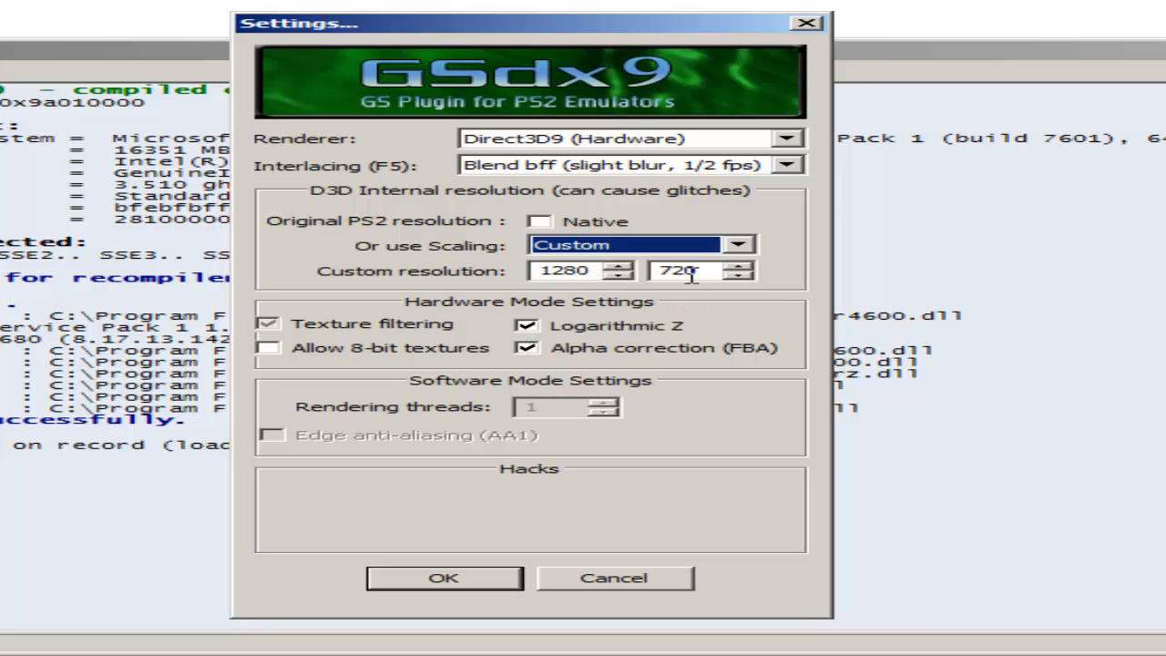
mouse_move(405, 150)
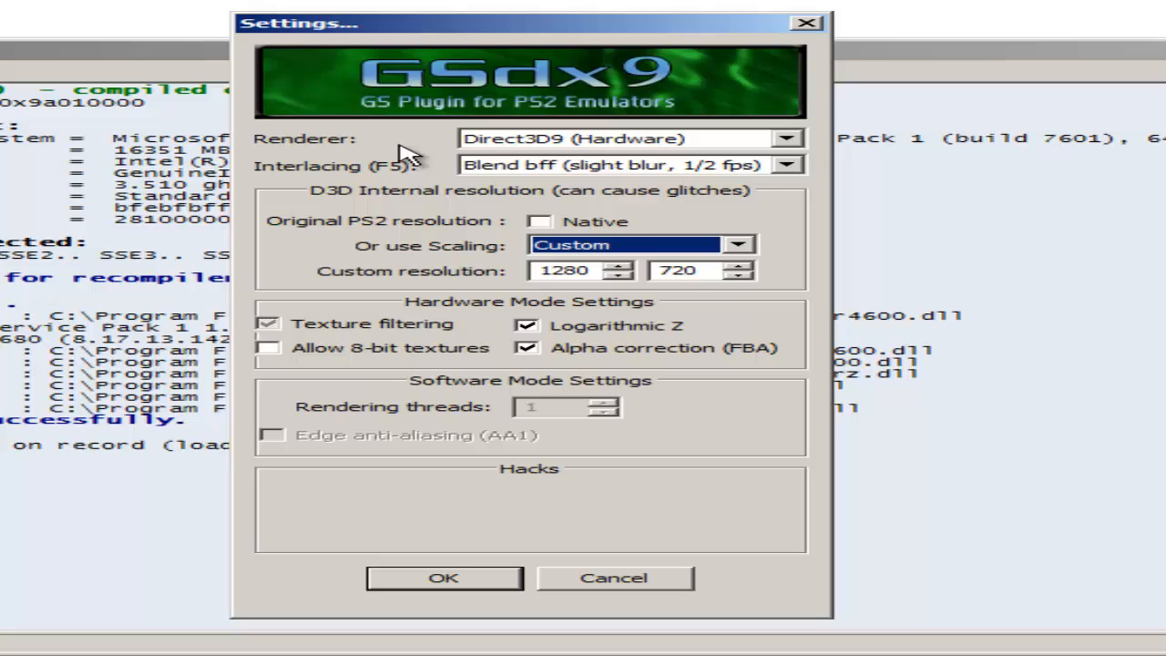
mouse_move(678, 107)
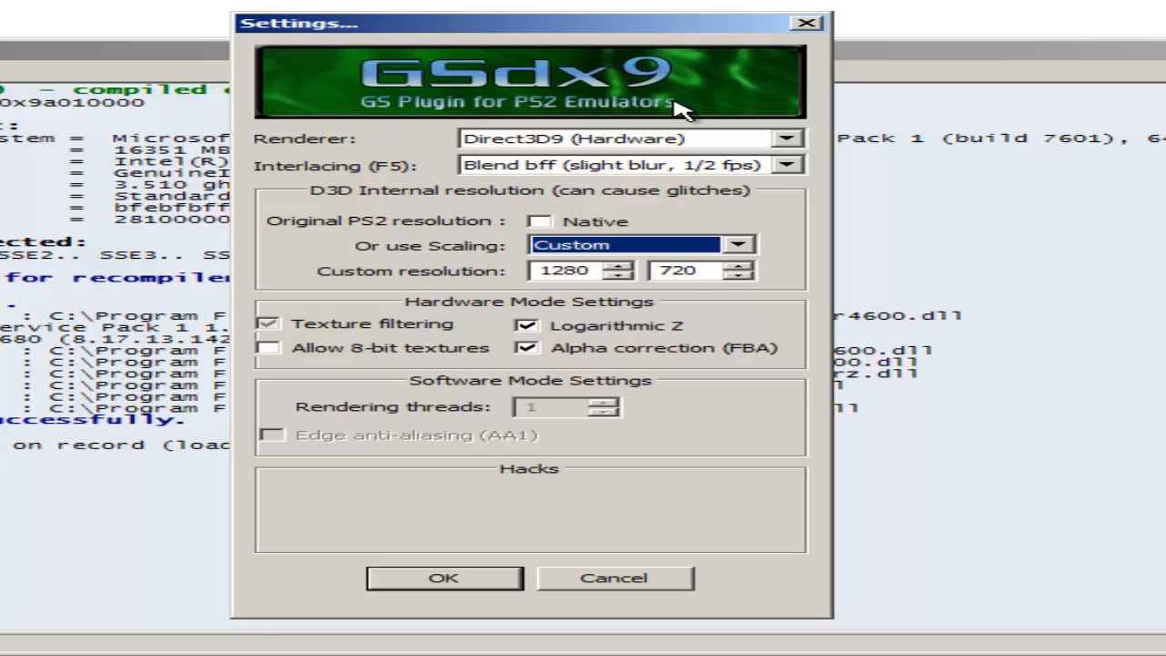
mouse_move(641, 343)
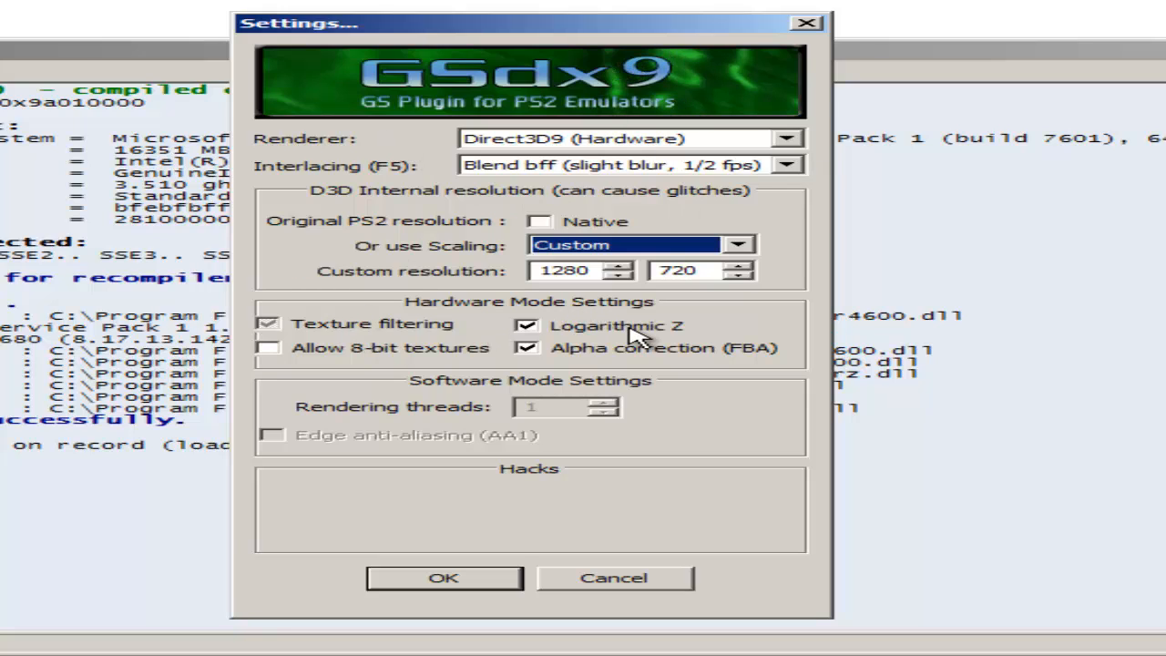
mouse_move(620, 142)
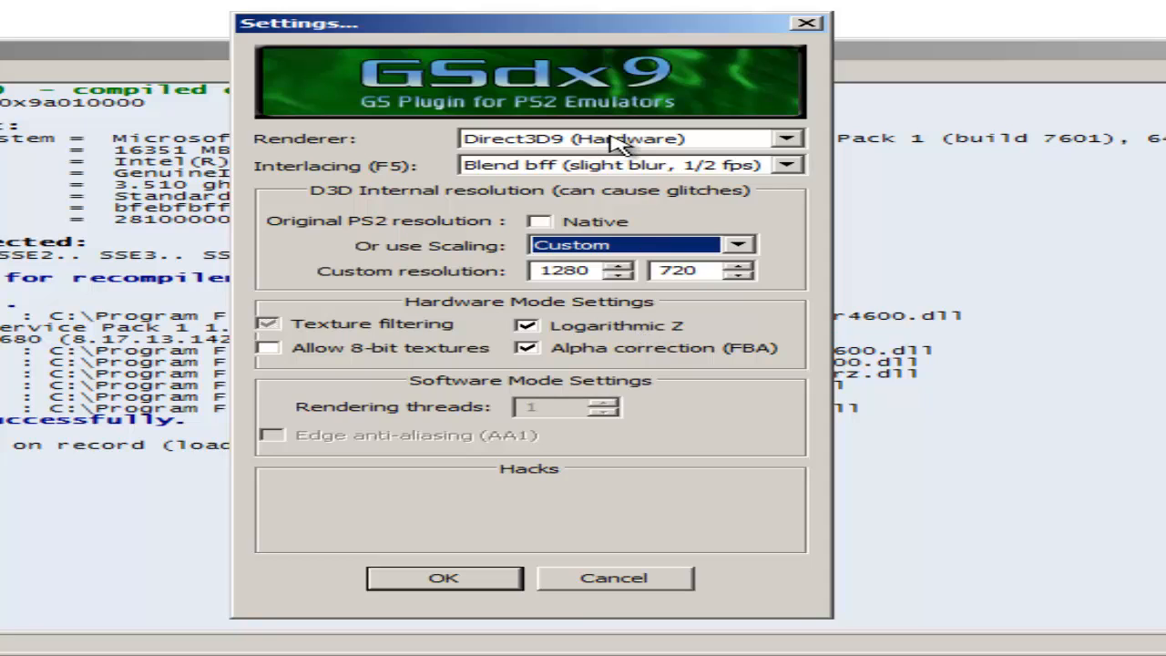
Set the GSdx renderer to Direct3D11 (Hardware) and review the internal resolution scaling choices.
left_click(786, 138)
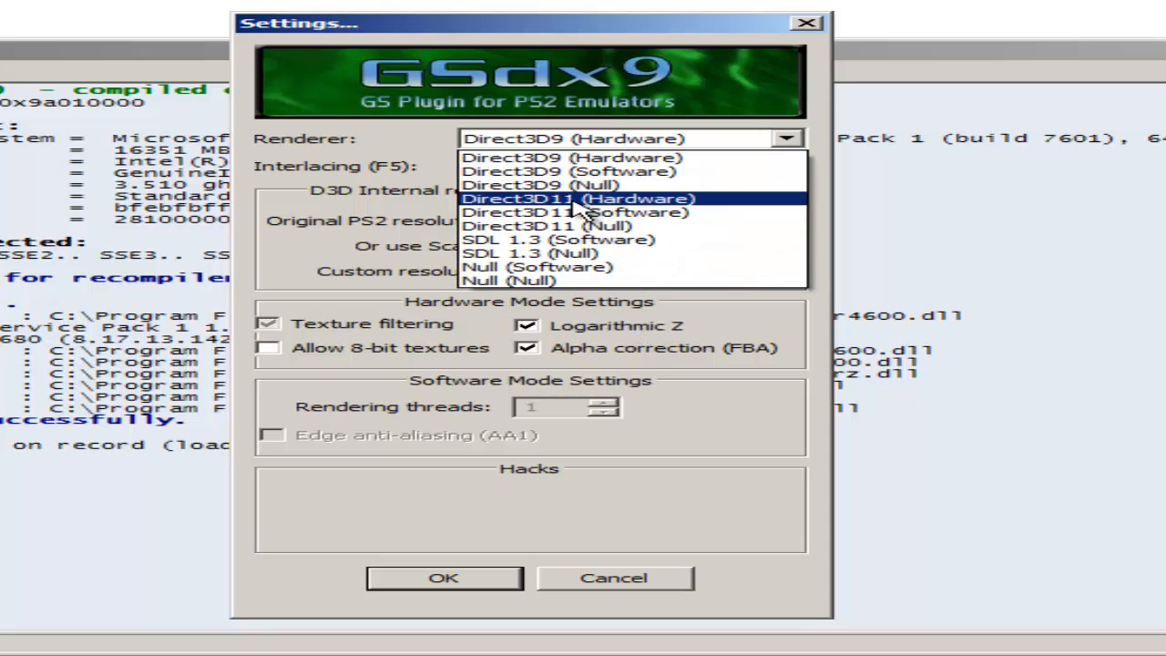
left_click(578, 198)
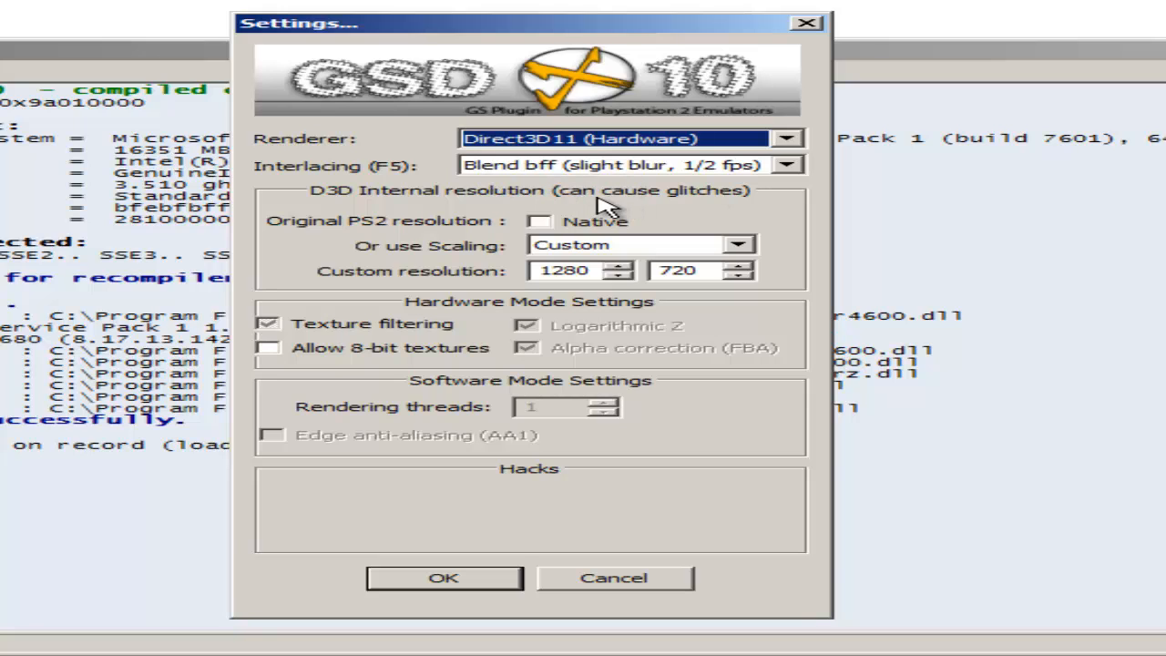
left_click(738, 244)
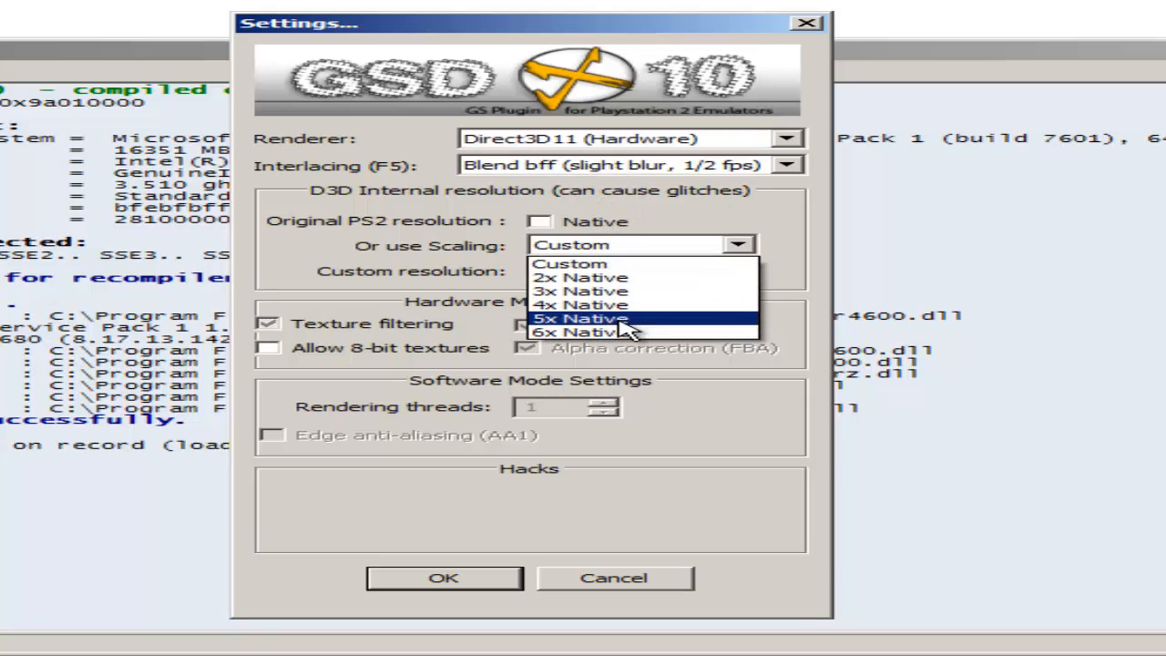
left_click(580, 332)
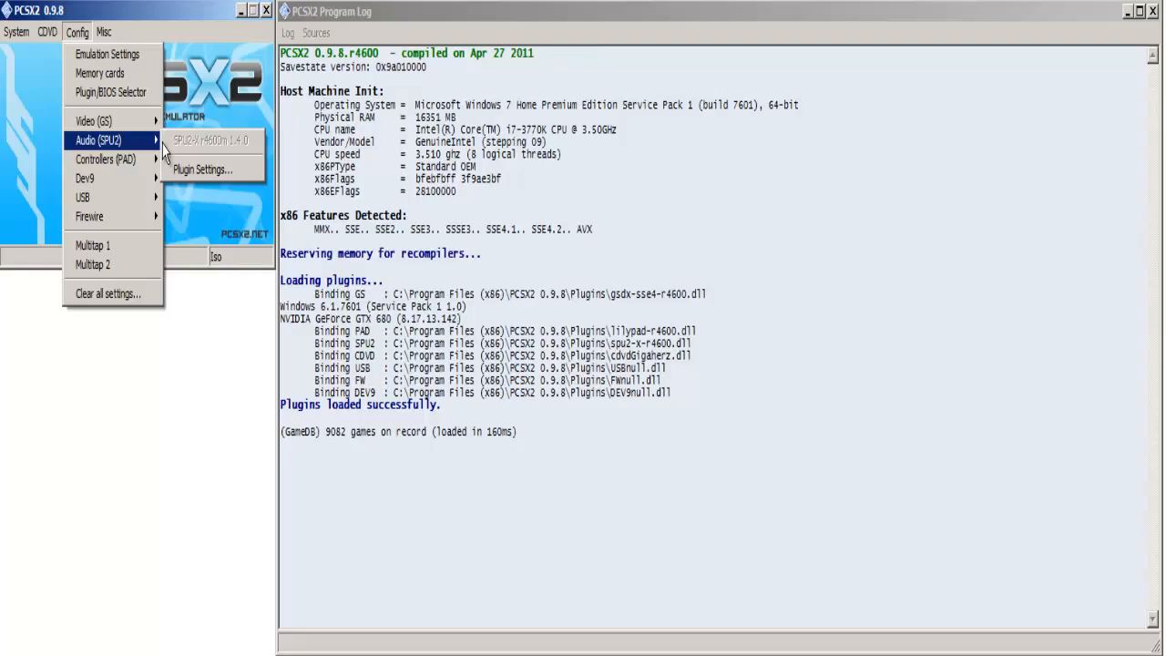
Set SPU2-X interpolation to 4 - Catmull-Rom with 50 ms latency and confirm with OK.
left_click(202, 169)
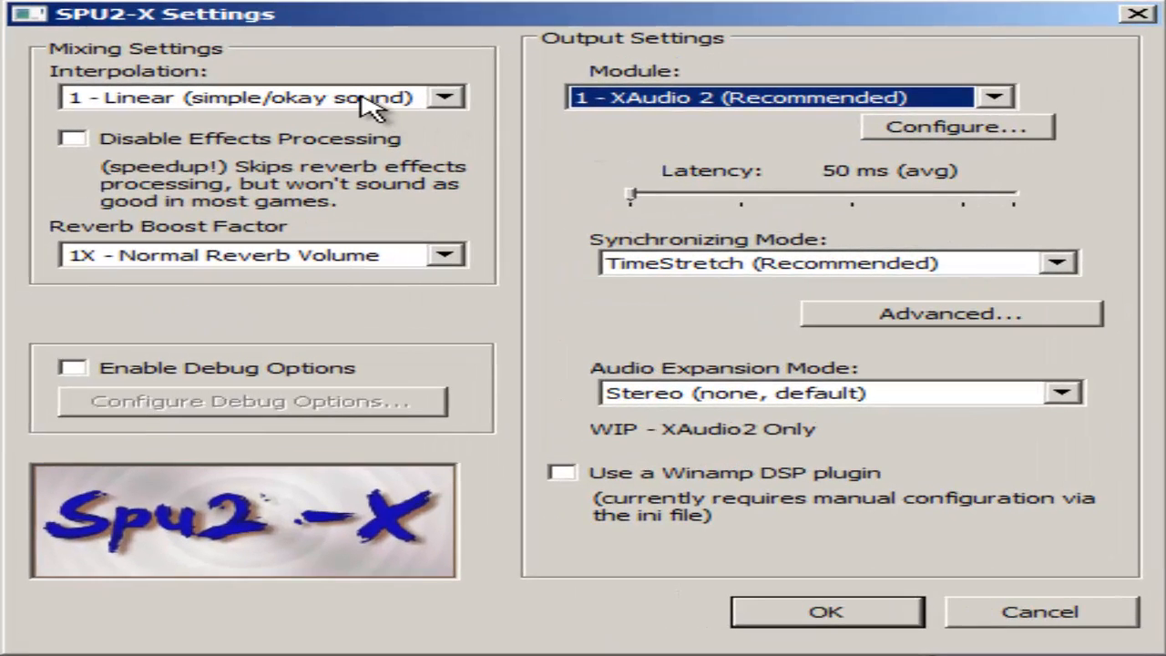
left_click(444, 96)
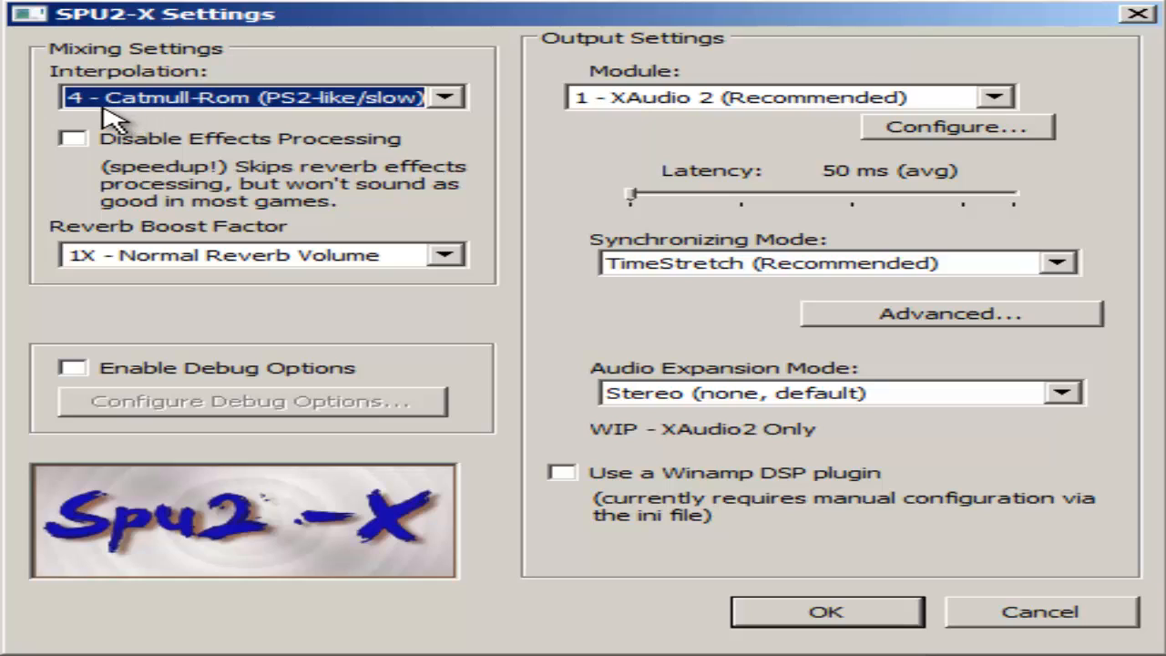
mouse_move(296, 155)
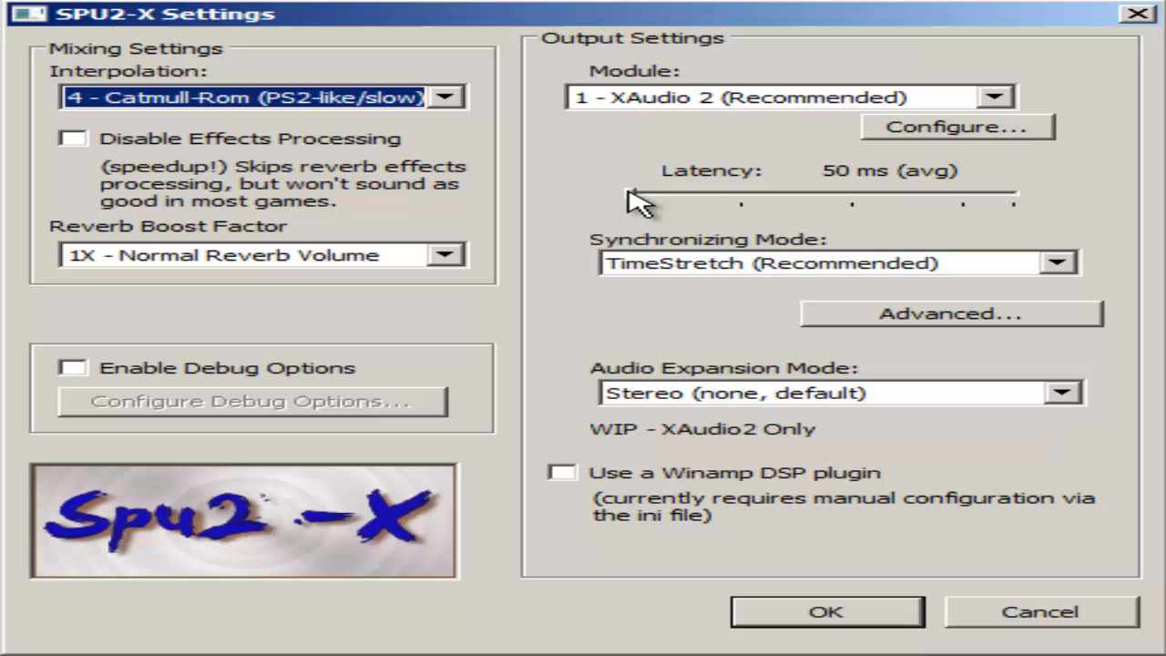
mouse_move(636, 124)
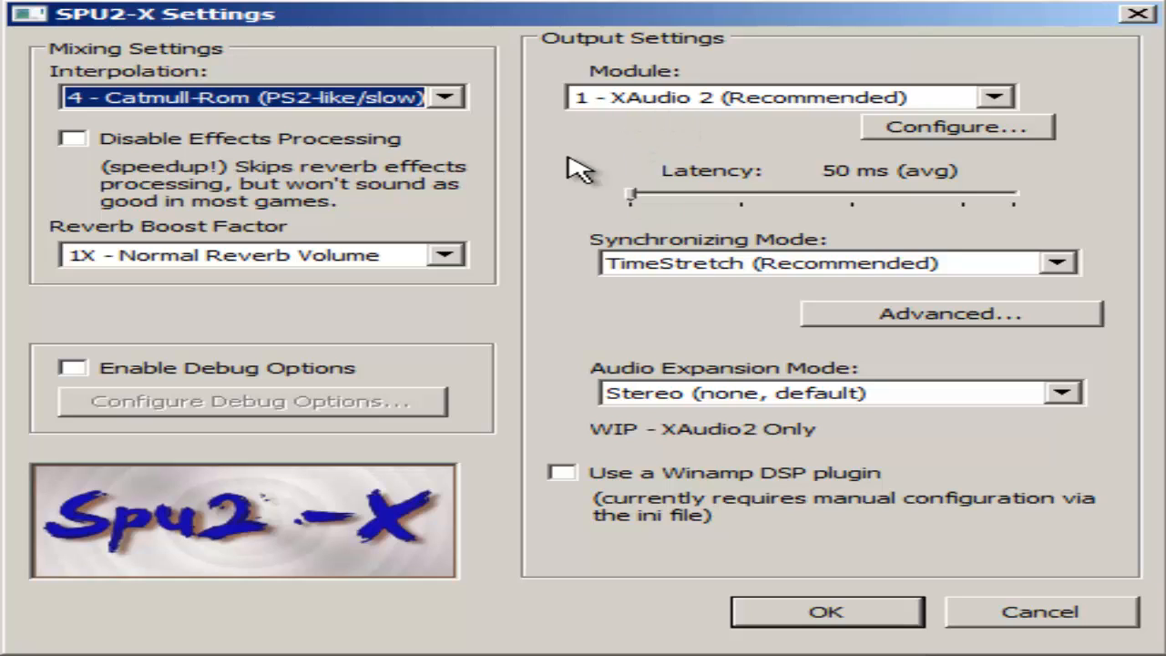
mouse_move(543, 328)
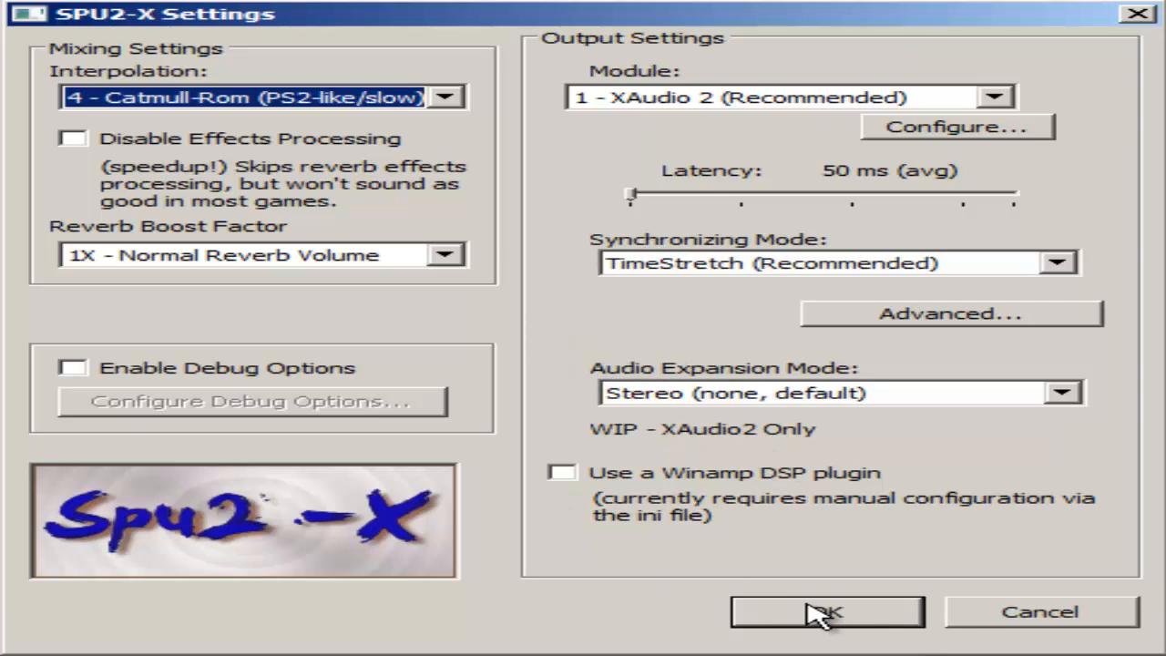
left_click(826, 612)
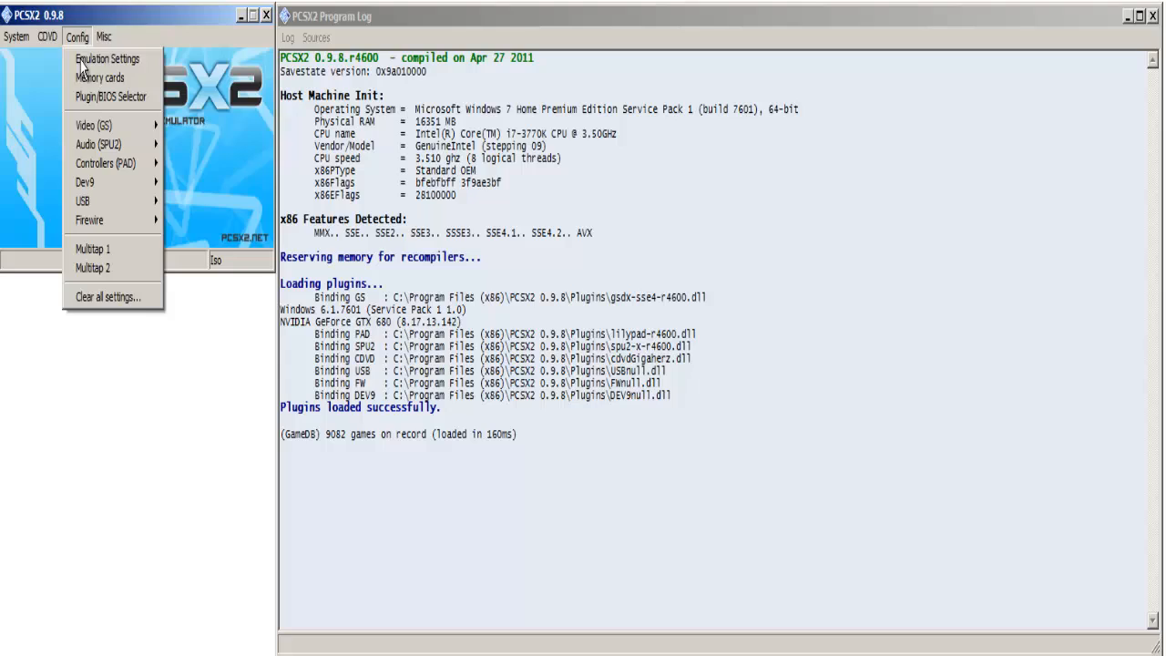
mouse_move(106, 164)
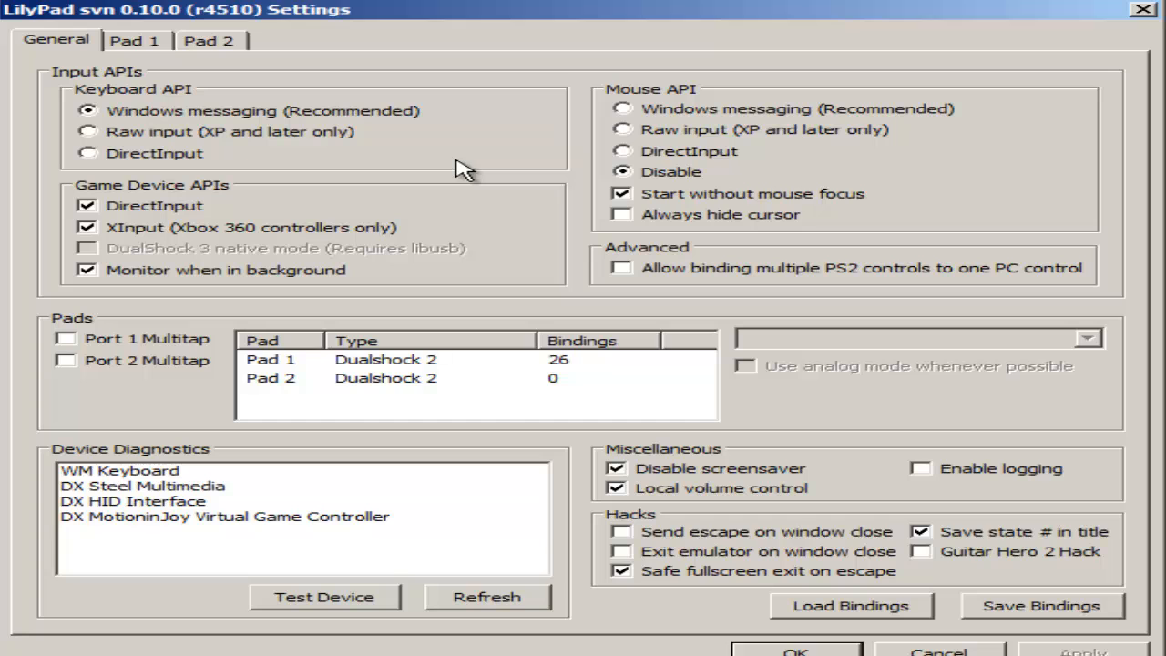
mouse_move(101, 9)
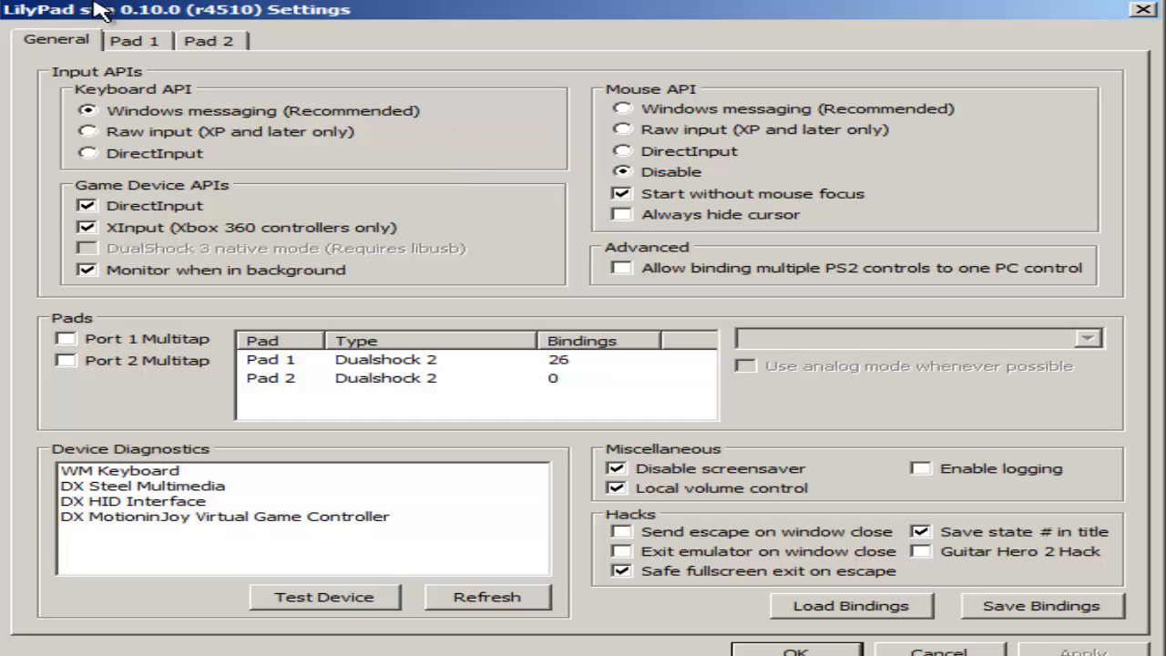
Review LilyPad's Pad 1 DualShock 2 button bindings, then return to the Config options.
left_click(135, 40)
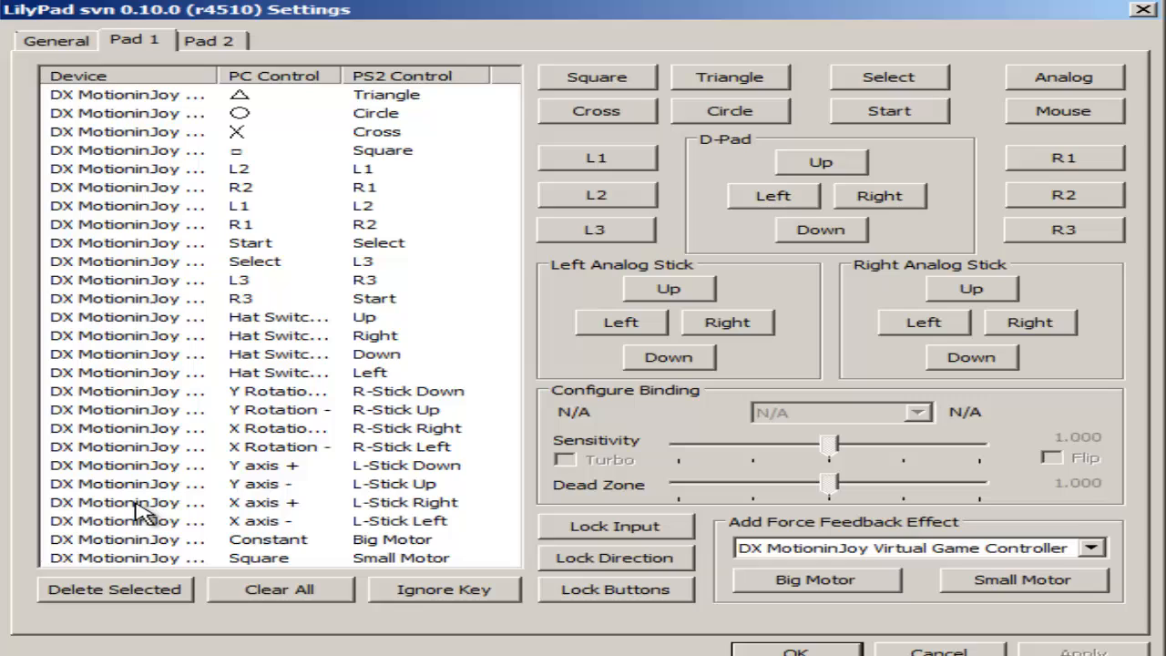
mouse_move(51, 284)
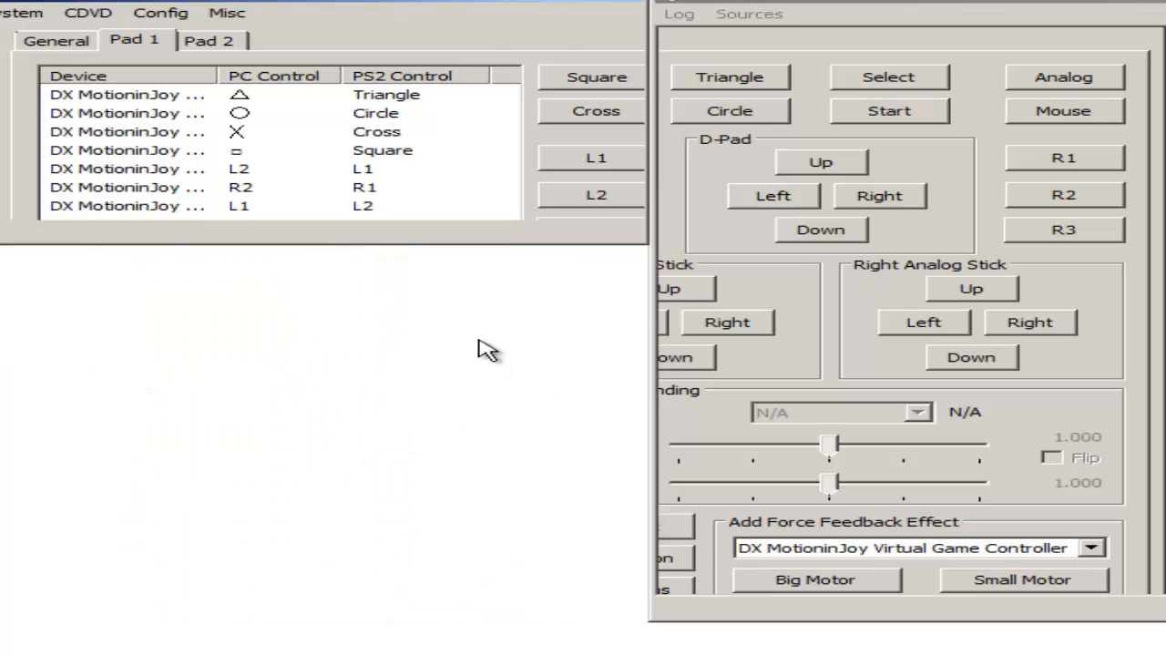
left_click(162, 13)
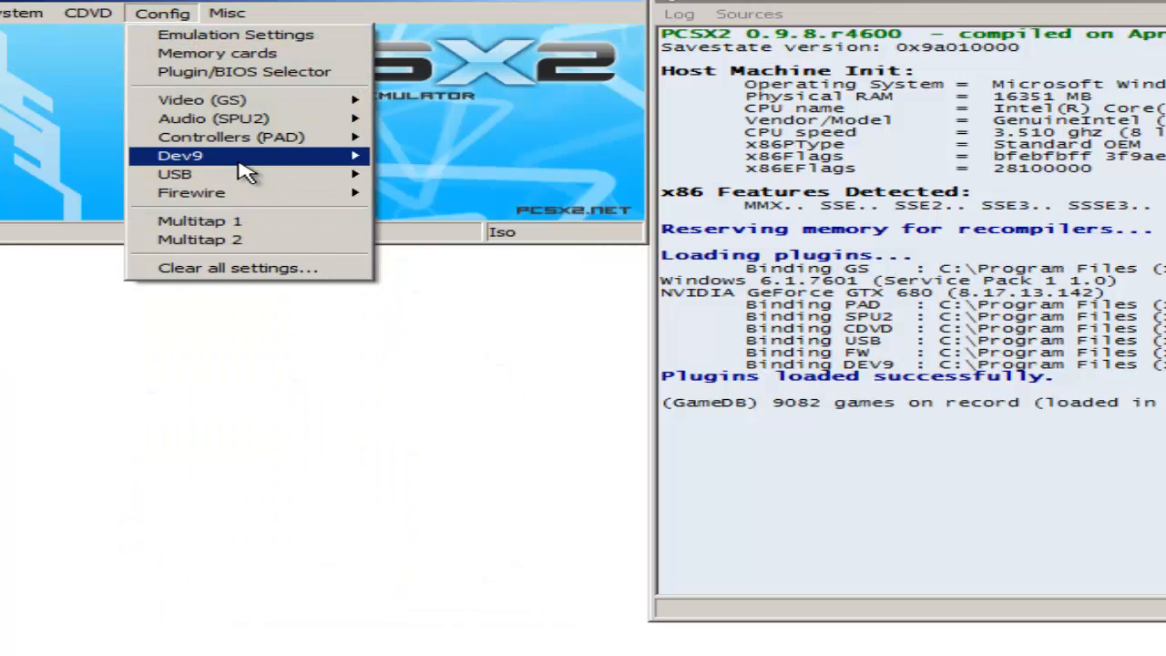